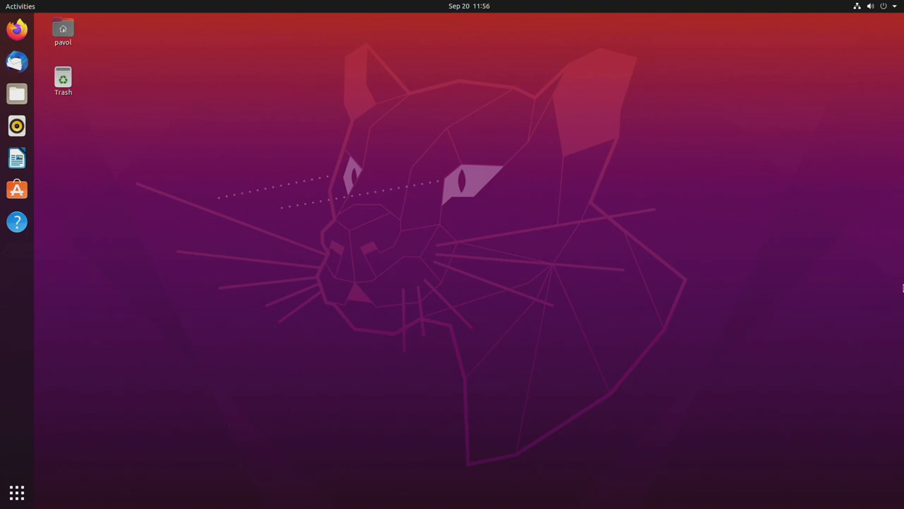
{"action": "mouse_move", "coordinate": [331, 216]}
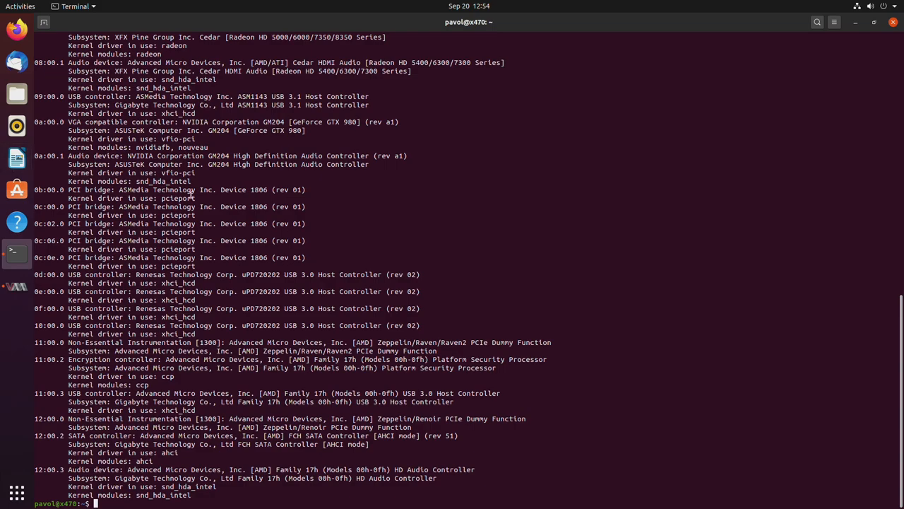
Highlight the GTX 980 graphics and audio lines 0a:00.0 and 0a:00.1 in Terminal.
{"action": "left_click_drag", "start_coordinate": [34, 122], "coordinate": [895, 180]}
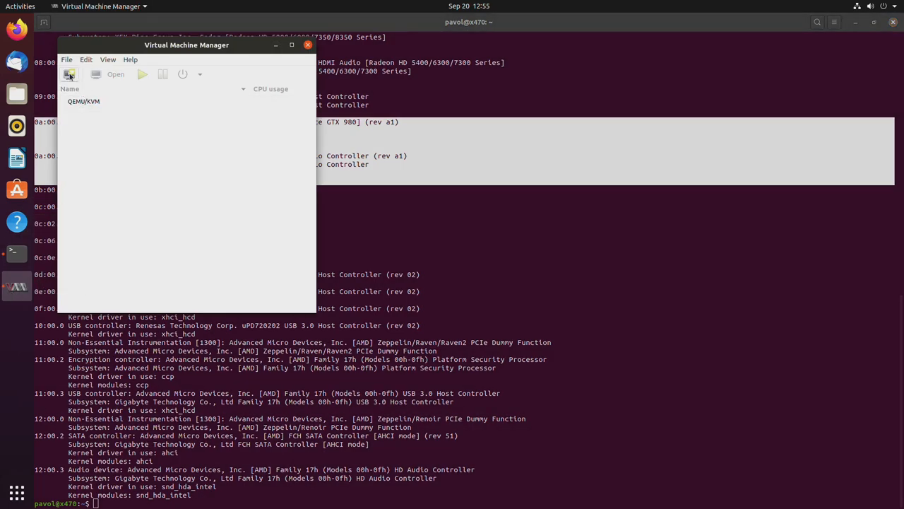
Start a new VM from local install media using xp_sp2.iso.
{"action": "left_click", "coordinate": [70, 74]}
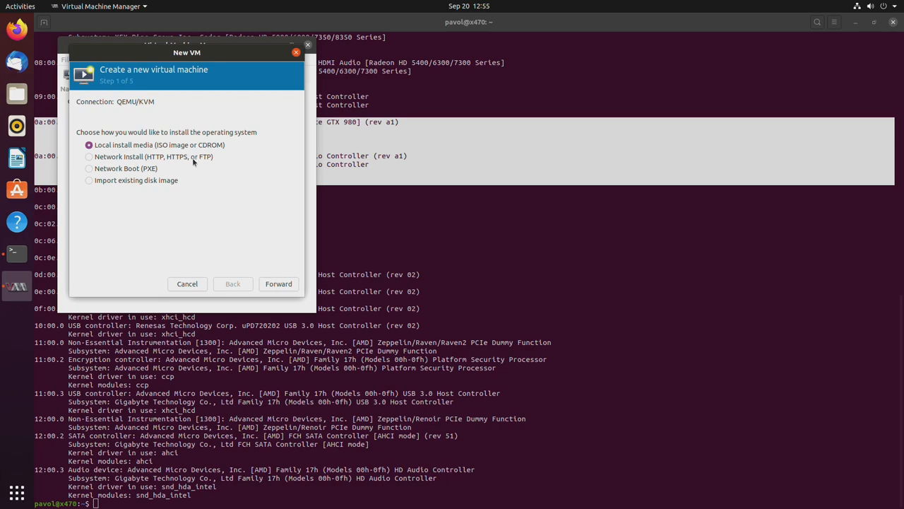
{"action": "left_click", "coordinate": [278, 283]}
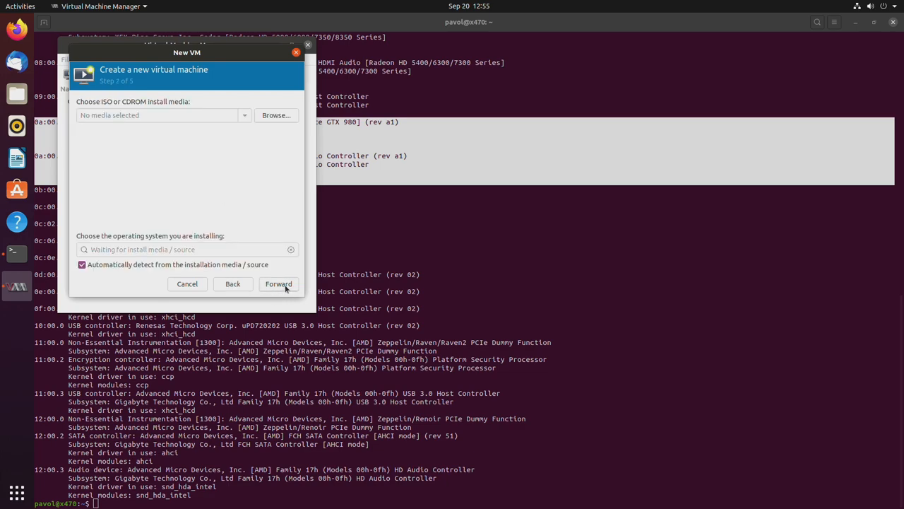
{"action": "left_click", "coordinate": [276, 114]}
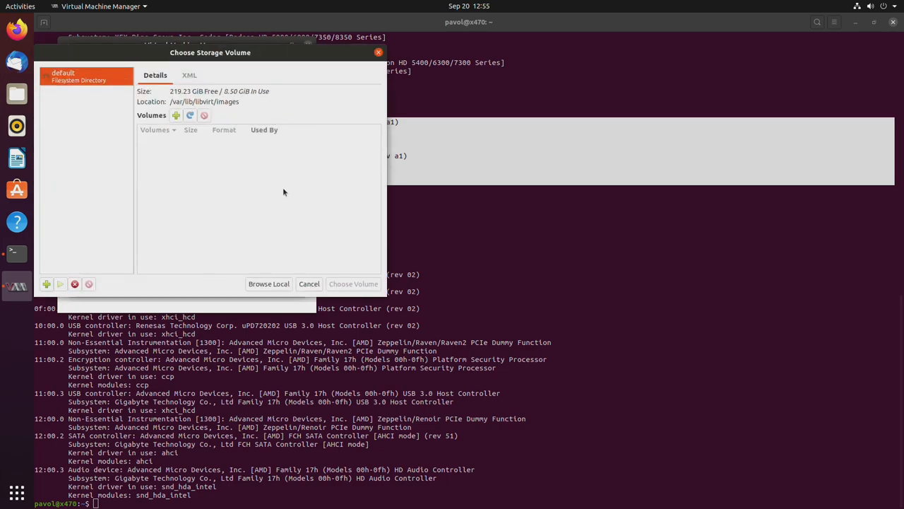
{"action": "left_click", "coordinate": [269, 283]}
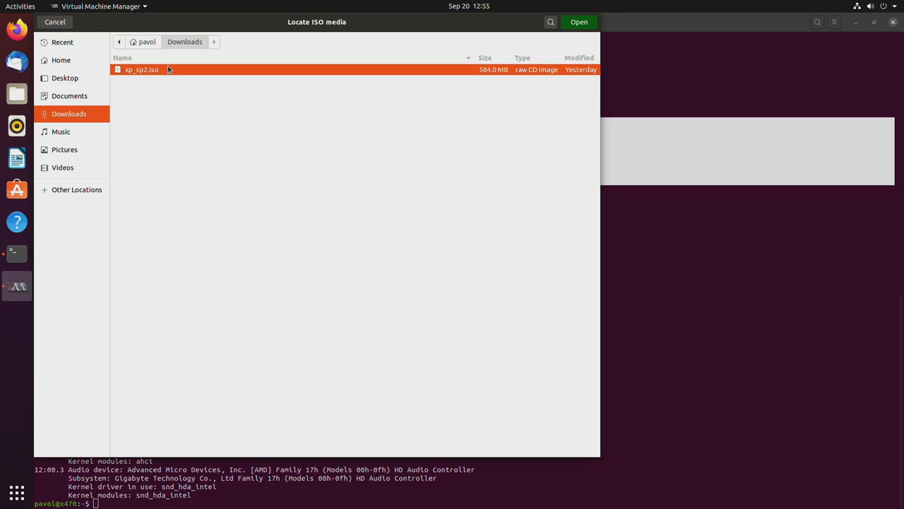
{"action": "left_click", "coordinate": [579, 22]}
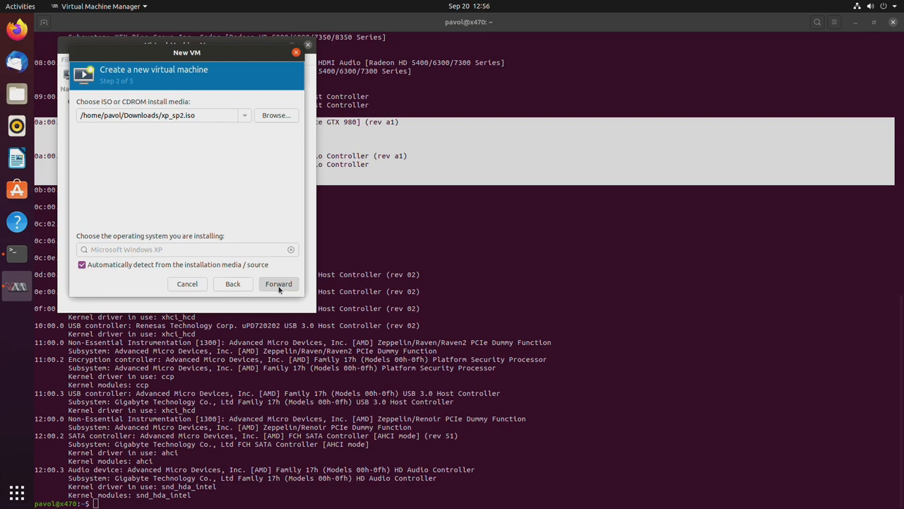
Keep the memory settings, give the VM a 20 GiB disk, and customize before install.
{"action": "left_click", "coordinate": [279, 284]}
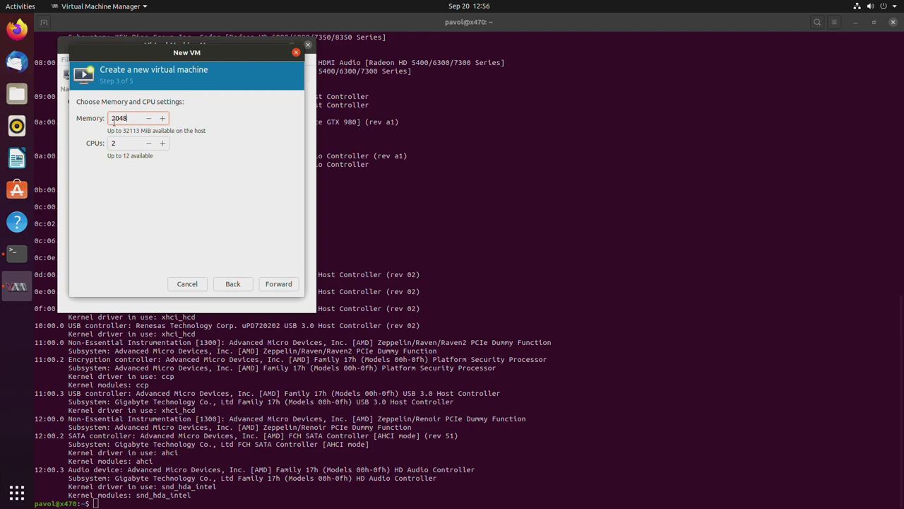
{"action": "left_click", "coordinate": [278, 283]}
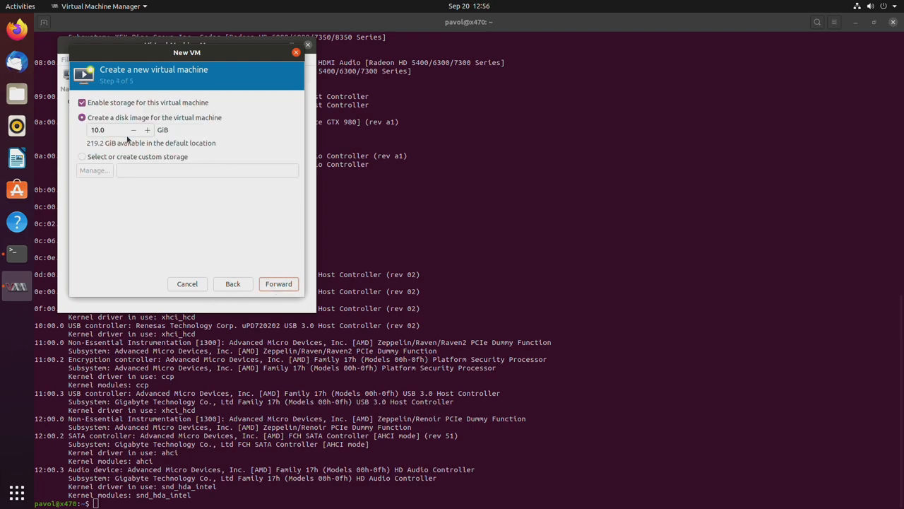
{"action": "type", "text": "20"}
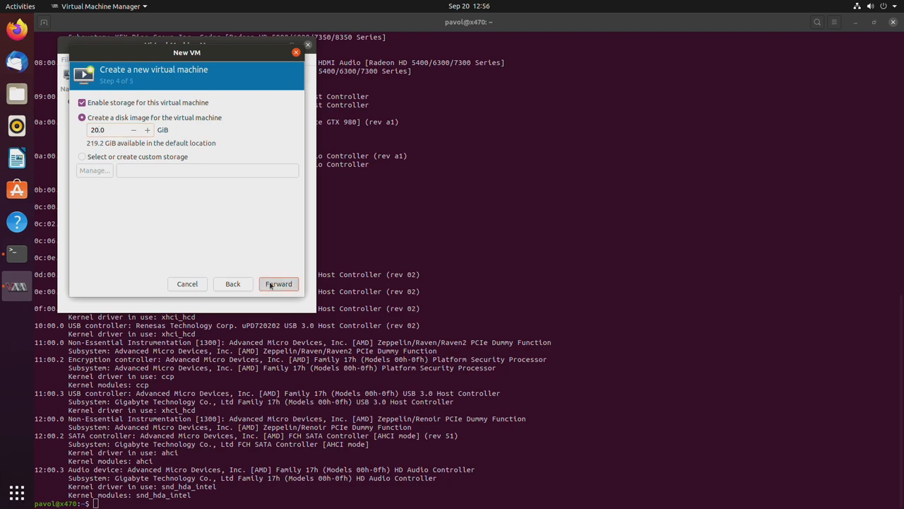
{"action": "left_click", "coordinate": [279, 283]}
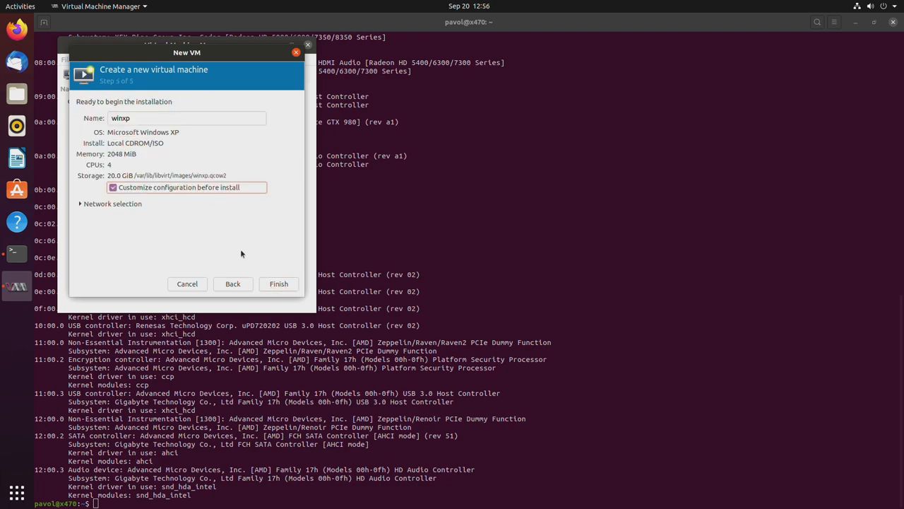
{"action": "left_click", "coordinate": [277, 283]}
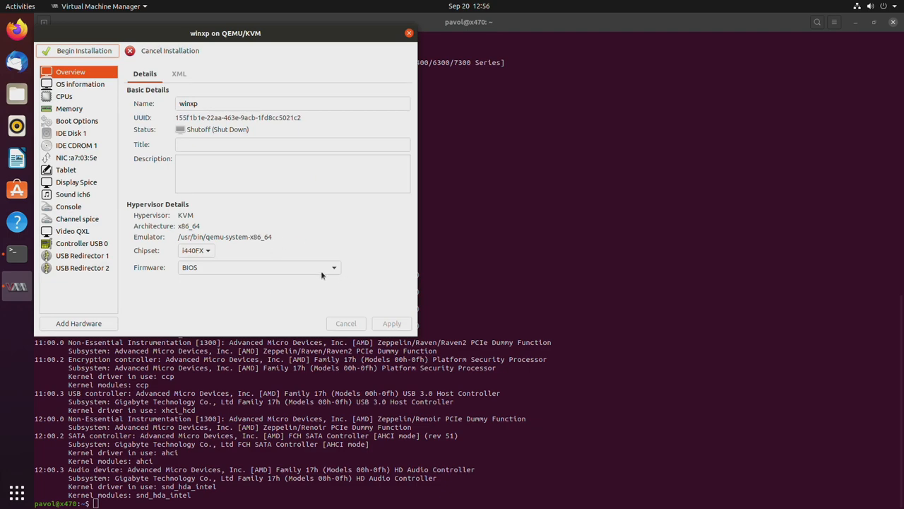
{"action": "mouse_move", "coordinate": [209, 250]}
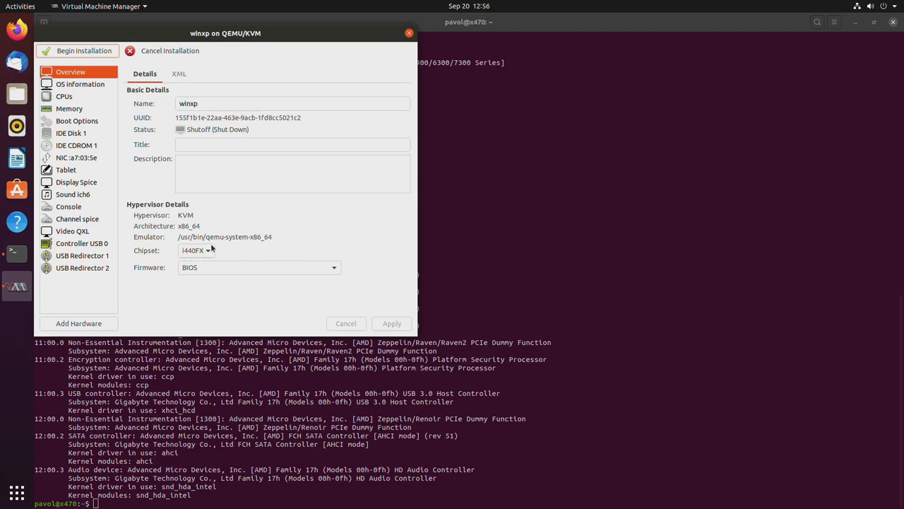
{"action": "mouse_move", "coordinate": [188, 256]}
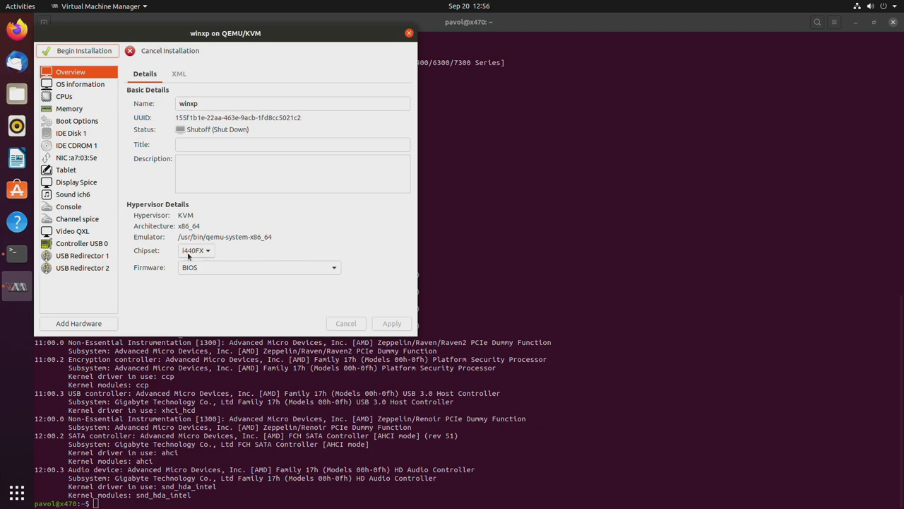
Keep BIOS firmware, stop copying host CPU, and set topology to 1 socket, 4 cores, 1 thread.
{"action": "left_click", "coordinate": [332, 267]}
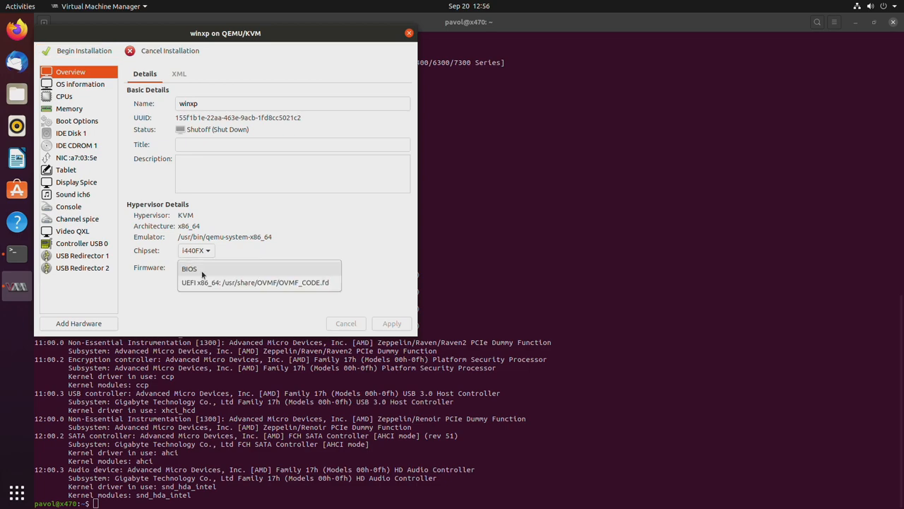
{"action": "left_click", "coordinate": [188, 268]}
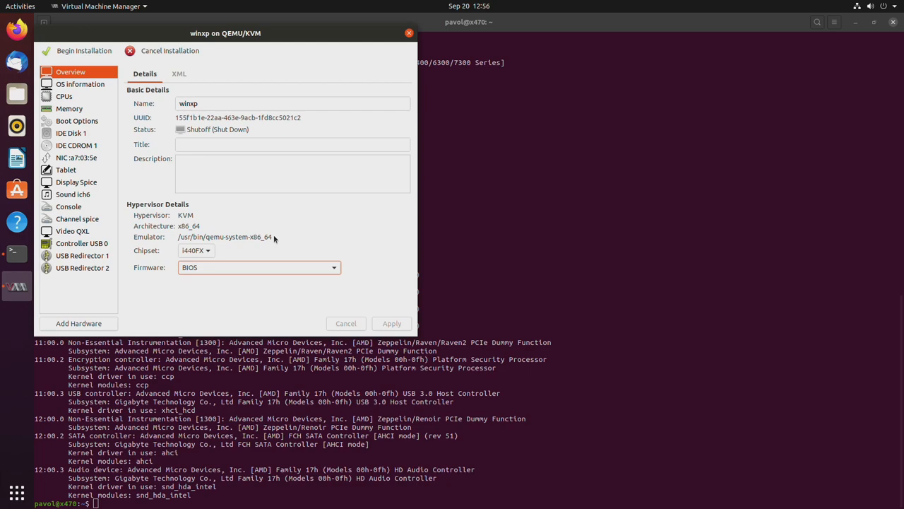
{"action": "mouse_move", "coordinate": [127, 71]}
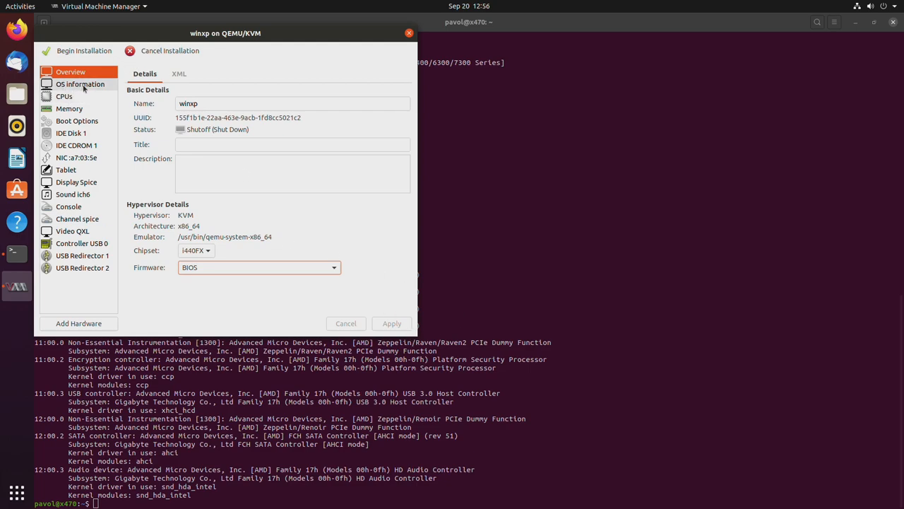
{"action": "left_click", "coordinate": [68, 96]}
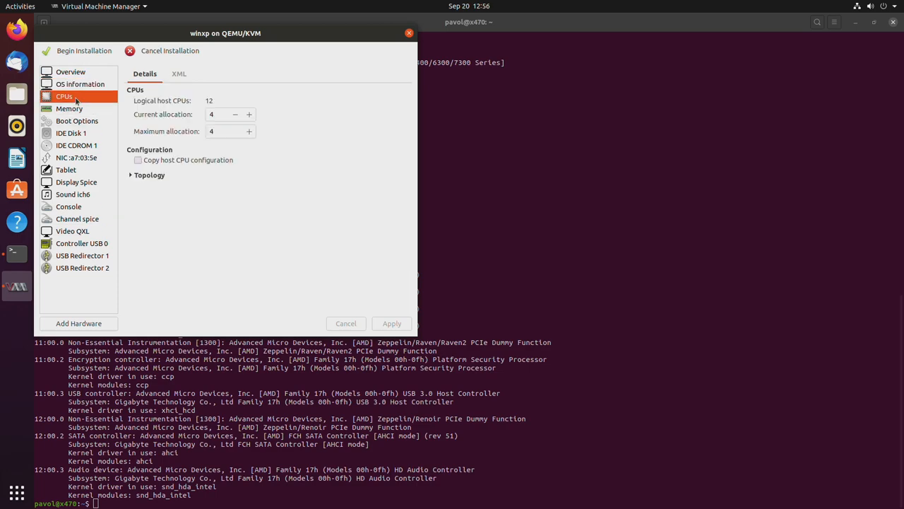
{"action": "left_click", "coordinate": [138, 159]}
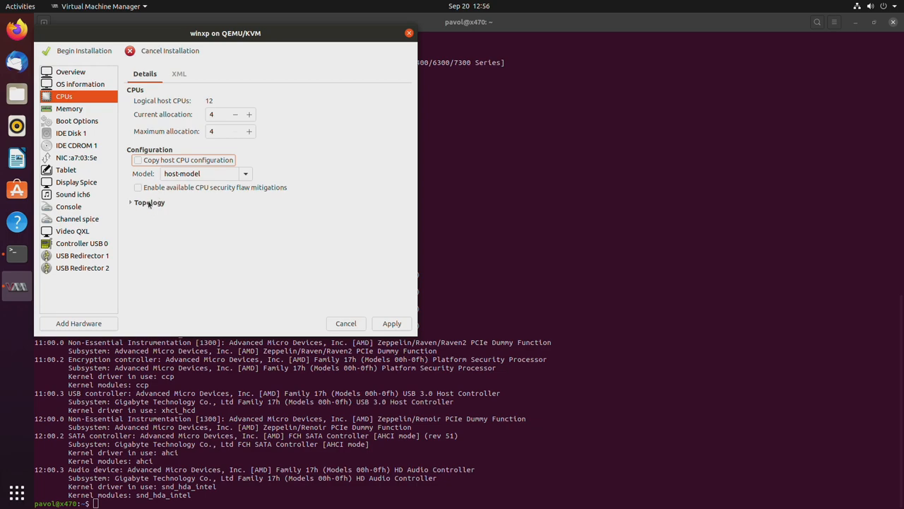
{"action": "left_click", "coordinate": [149, 202]}
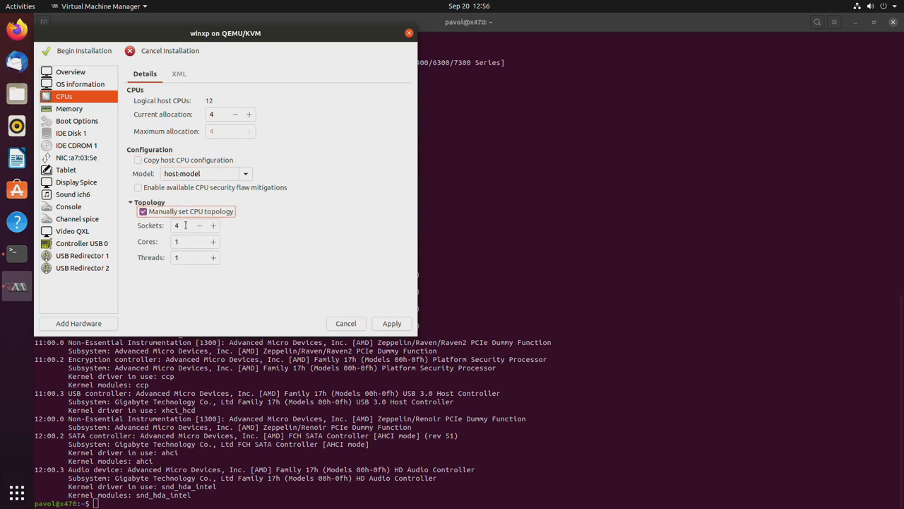
{"action": "type", "text": "1"}
{"action": "left_click", "coordinate": [196, 241]}
{"action": "type", "text": "4"}
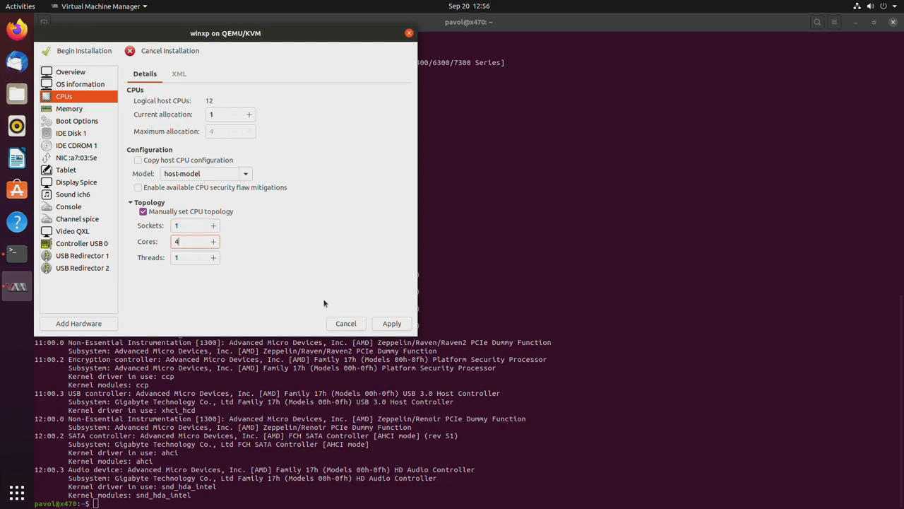
Choose the Penryn CPU model with 4 vCPUs and apply the CPU settings.
{"action": "left_click", "coordinate": [139, 160]}
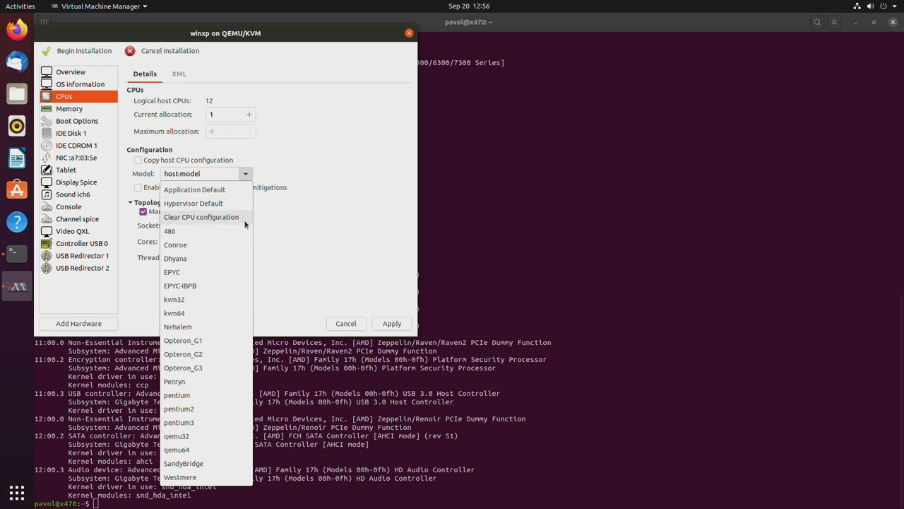
{"action": "mouse_move", "coordinate": [199, 380]}
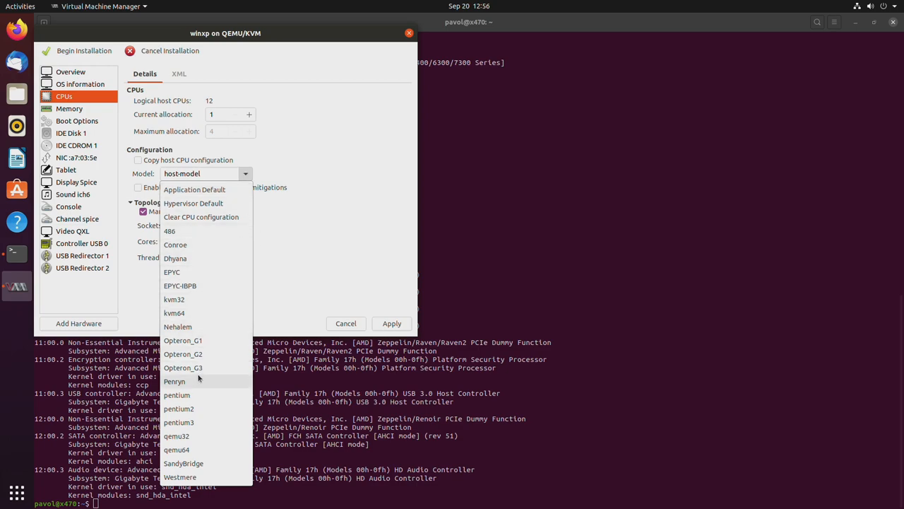
{"action": "left_click", "coordinate": [175, 381]}
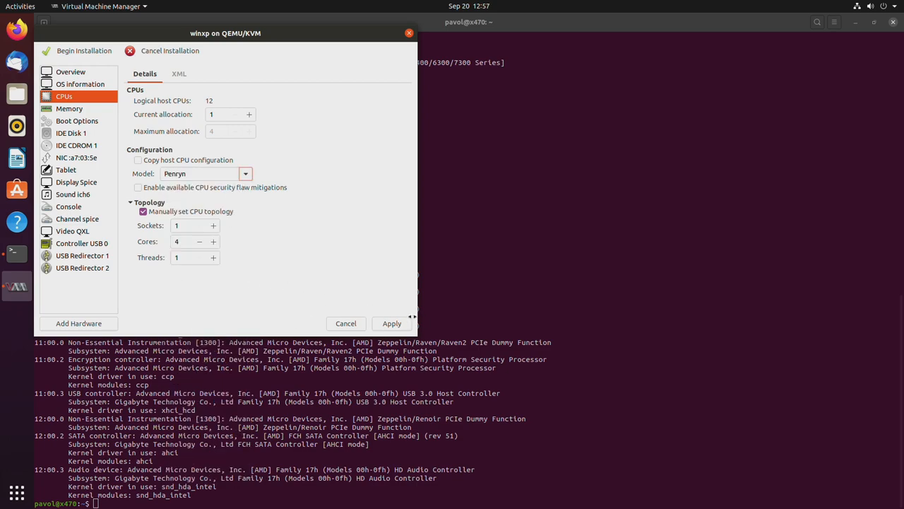
{"action": "mouse_move", "coordinate": [393, 322]}
{"action": "type", "text": "4"}
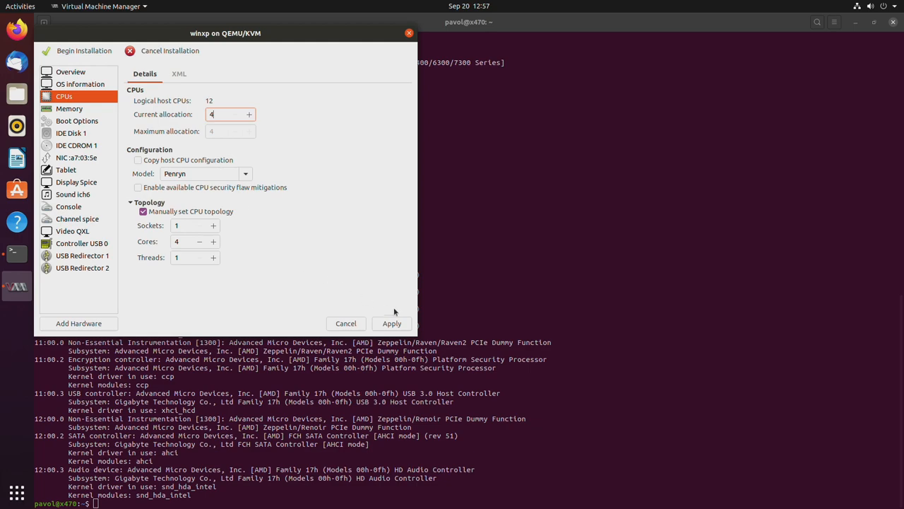
{"action": "left_click", "coordinate": [392, 323]}
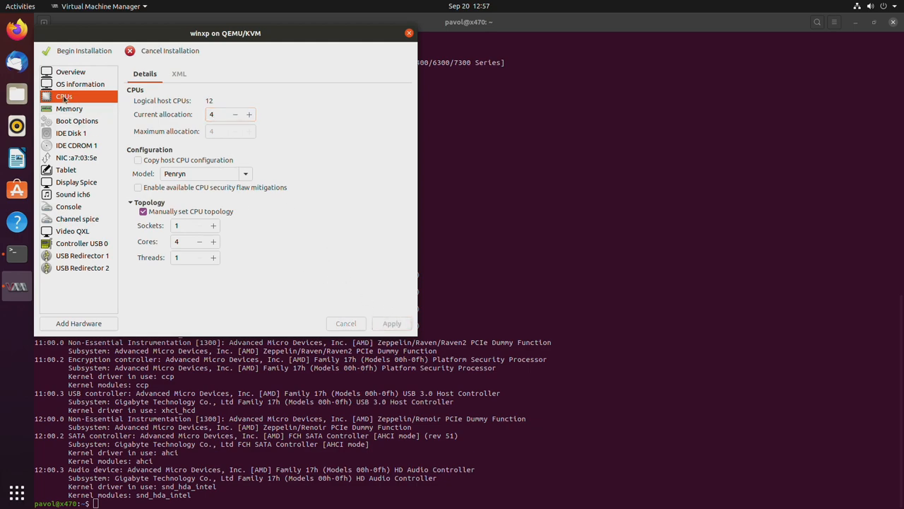
Enable booting winxp from the IDE CD-ROM alongside the IDE disk.
{"action": "left_click", "coordinate": [76, 120]}
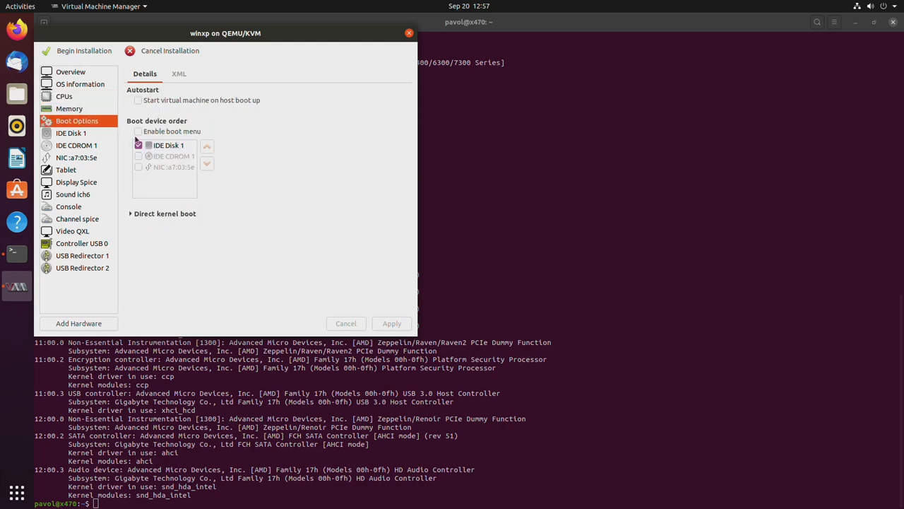
{"action": "left_click", "coordinate": [139, 155]}
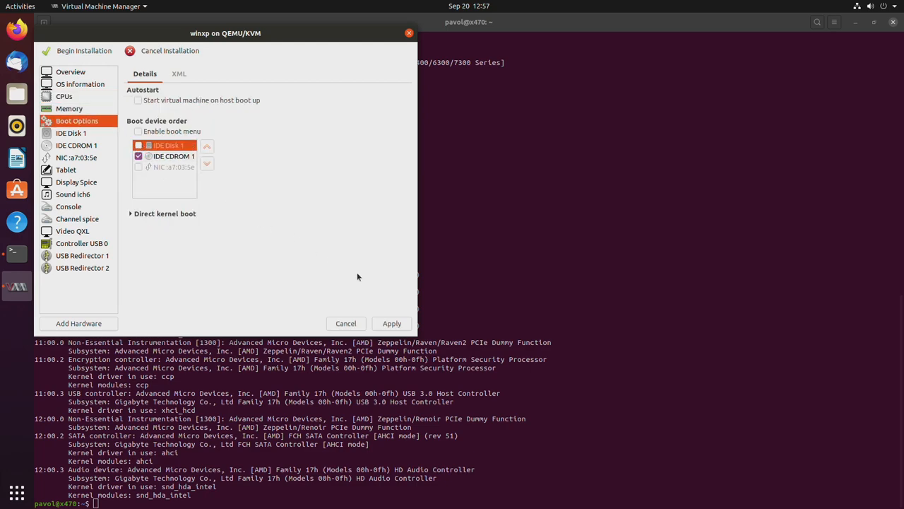
{"action": "left_click", "coordinate": [139, 145]}
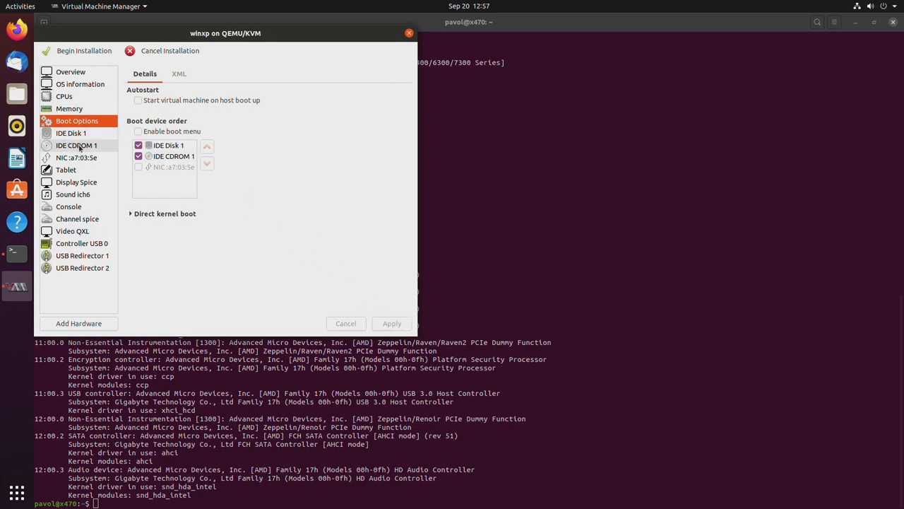
Change the network card model to rtl8139 and apply.
{"action": "left_click", "coordinate": [77, 157]}
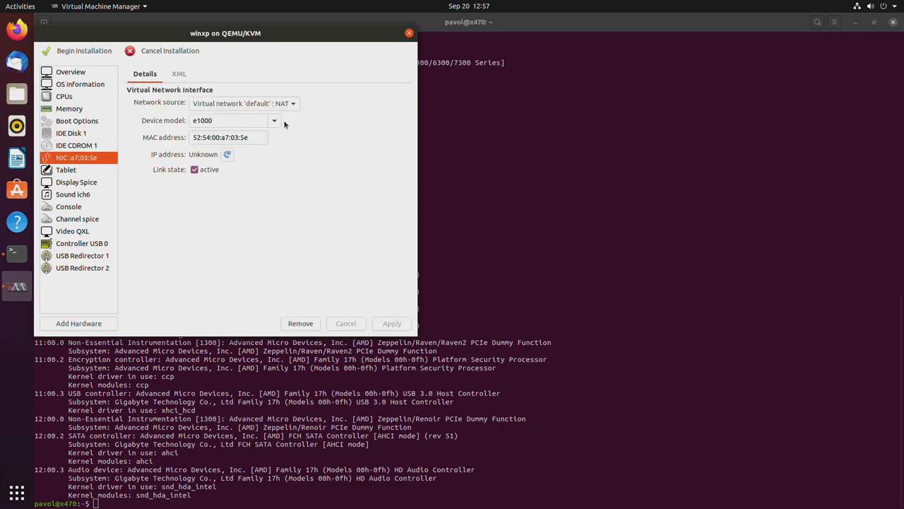
{"action": "left_click", "coordinate": [274, 121]}
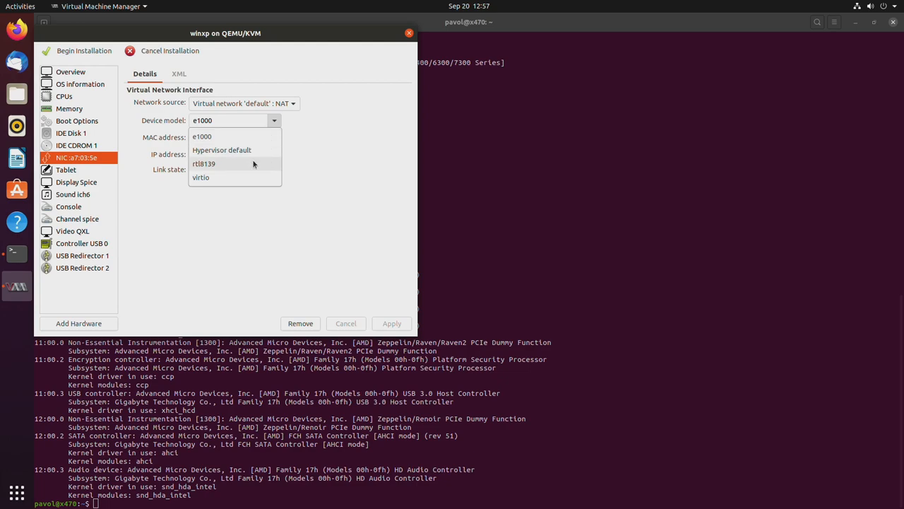
{"action": "left_click", "coordinate": [204, 163]}
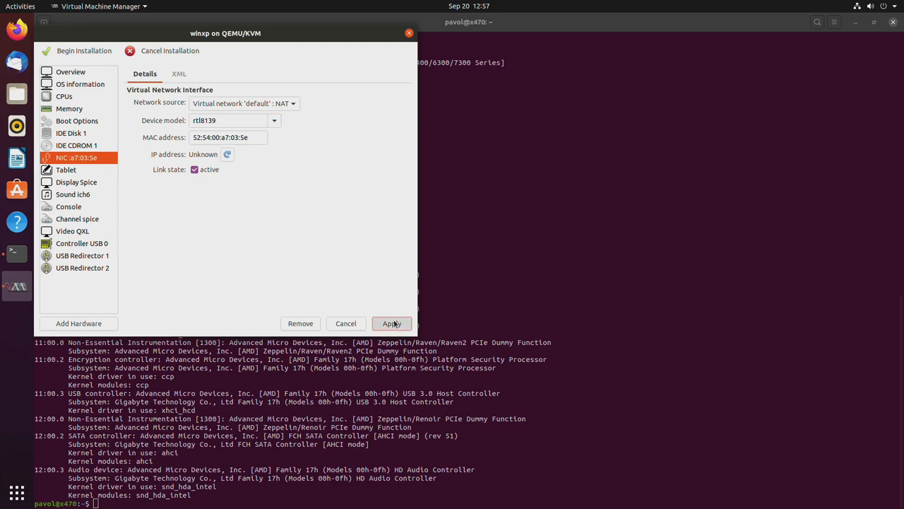
{"action": "left_click", "coordinate": [392, 323]}
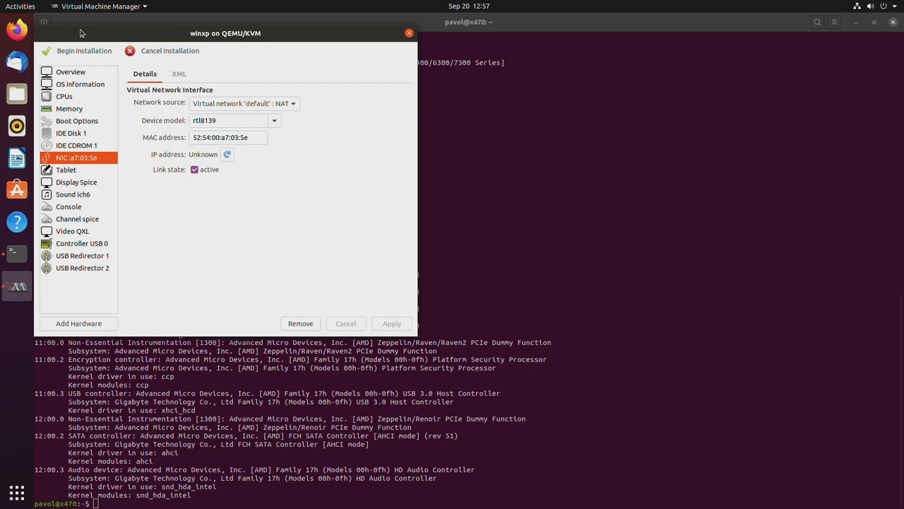
{"action": "mouse_move", "coordinate": [101, 170]}
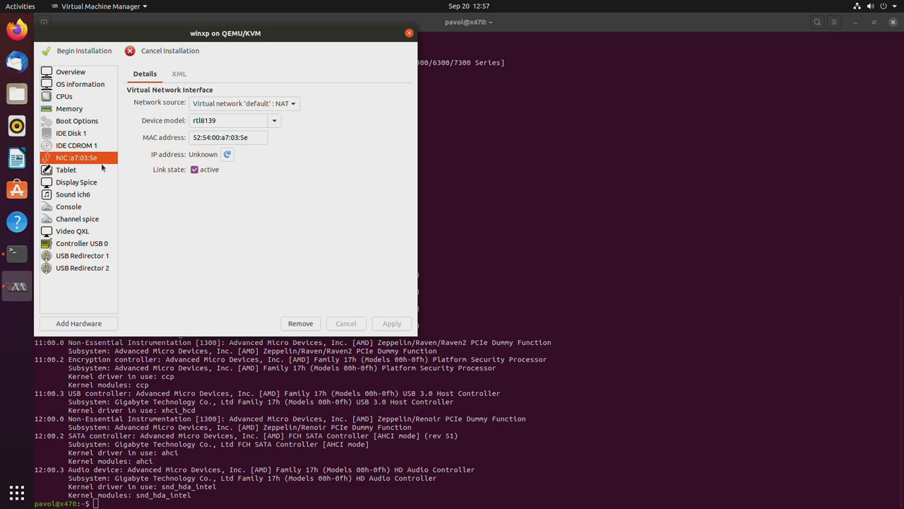
{"action": "mouse_move", "coordinate": [80, 199]}
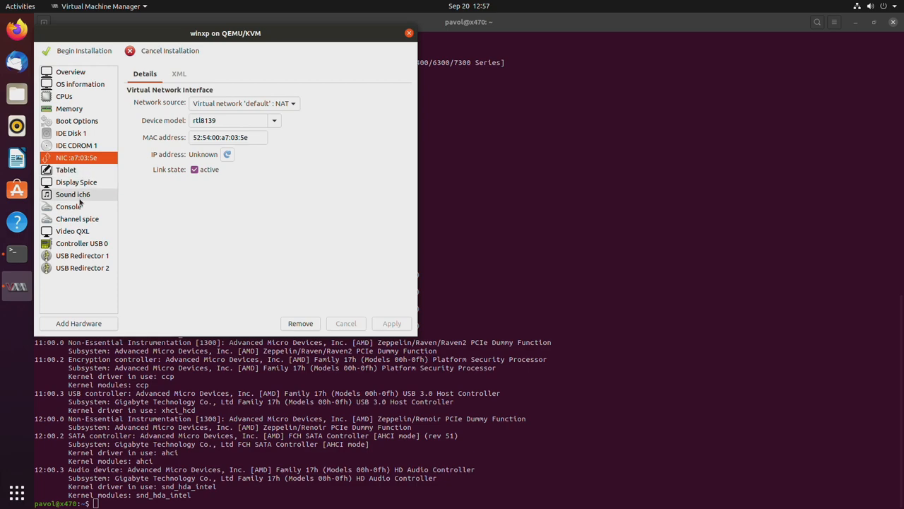
{"action": "mouse_move", "coordinate": [341, 301]}
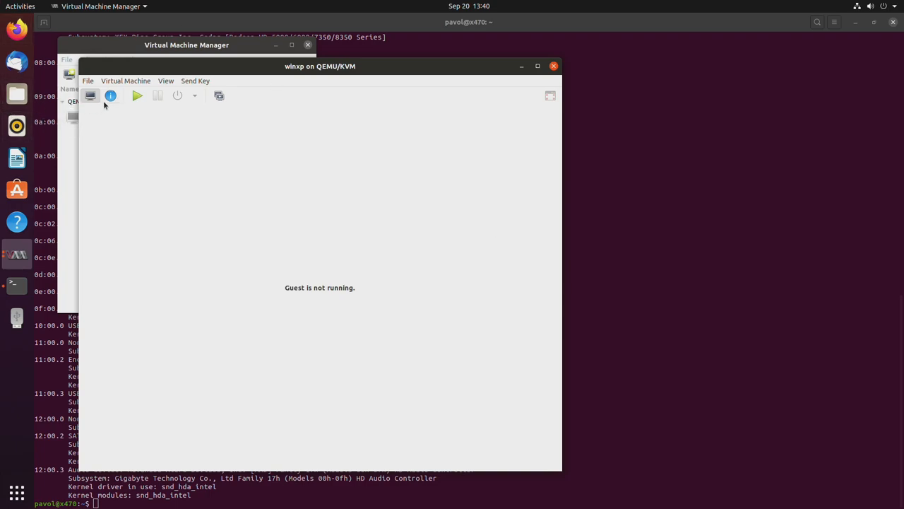
Open the hardware details and browse the host's PCI devices under Add Hardware.
{"action": "left_click", "coordinate": [111, 95]}
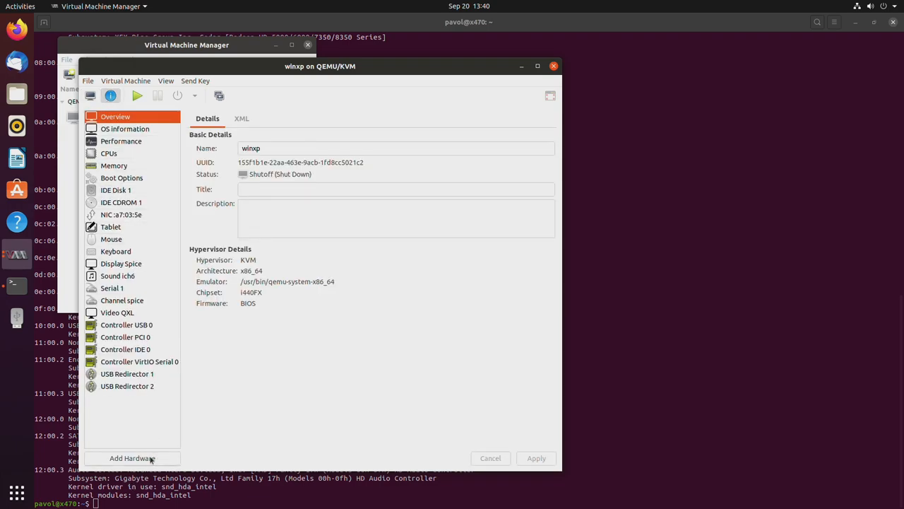
{"action": "left_click", "coordinate": [132, 458]}
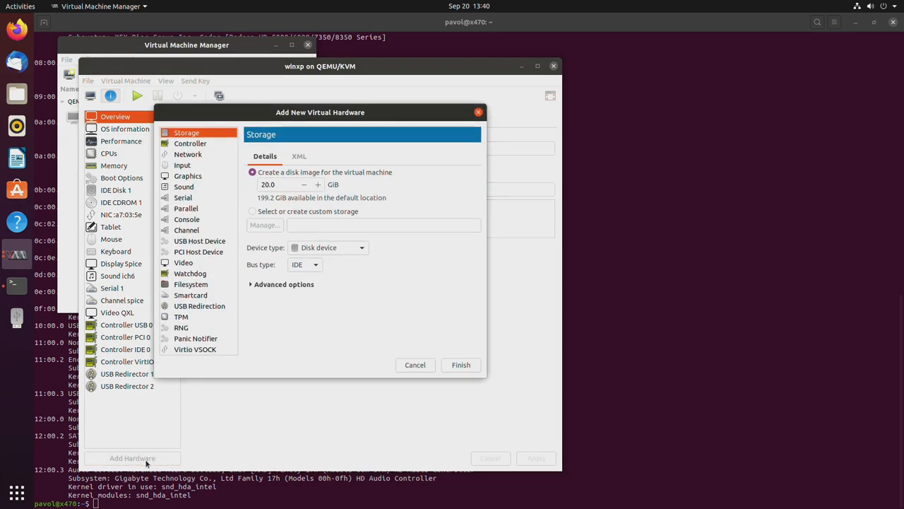
{"action": "left_click", "coordinate": [198, 252]}
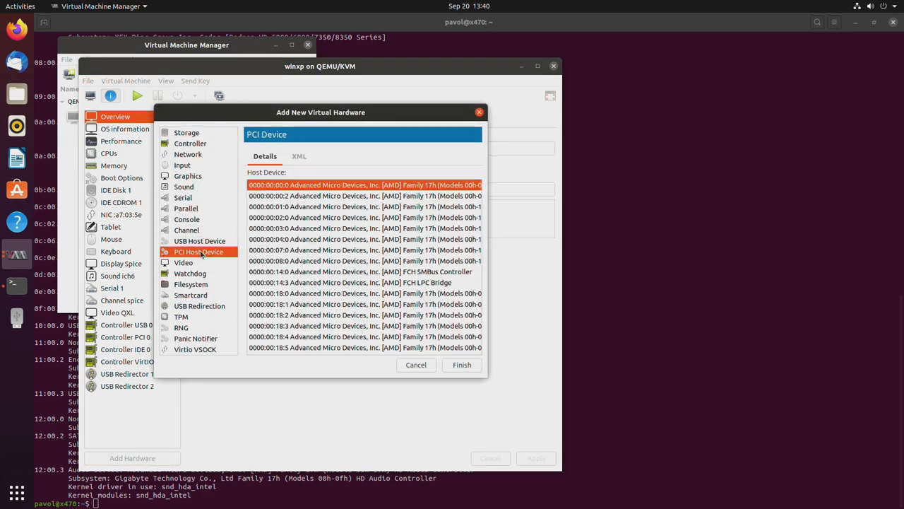
{"action": "scroll", "scroll_direction": "down", "scroll_amount": 3}
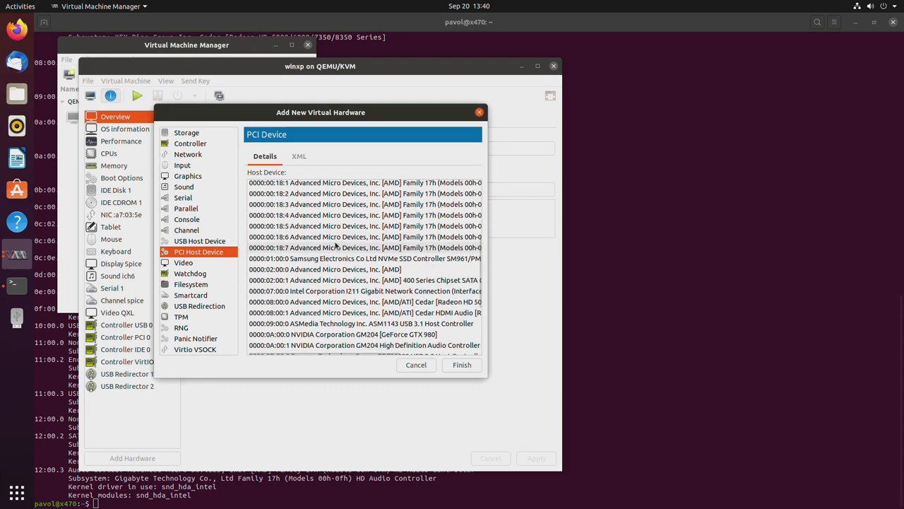
{"action": "scroll", "scroll_direction": "down", "scroll_amount": 3}
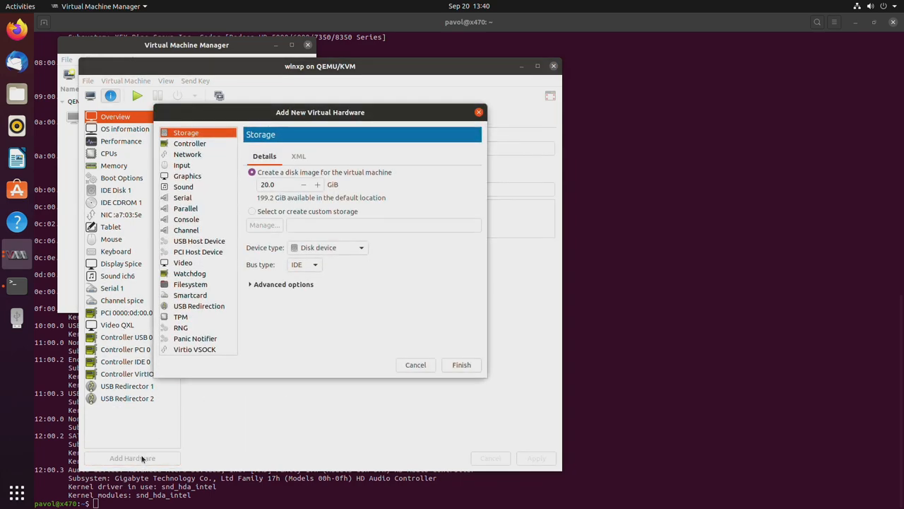
{"action": "left_click", "coordinate": [198, 252]}
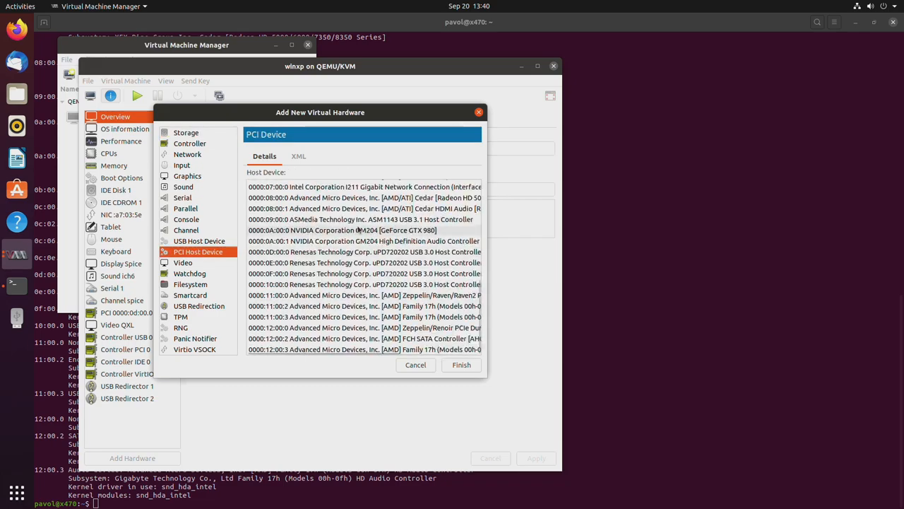
Add the chosen PCI host devices to winxp, then open the USB disk's Drivers folder.
{"action": "left_click", "coordinate": [461, 364]}
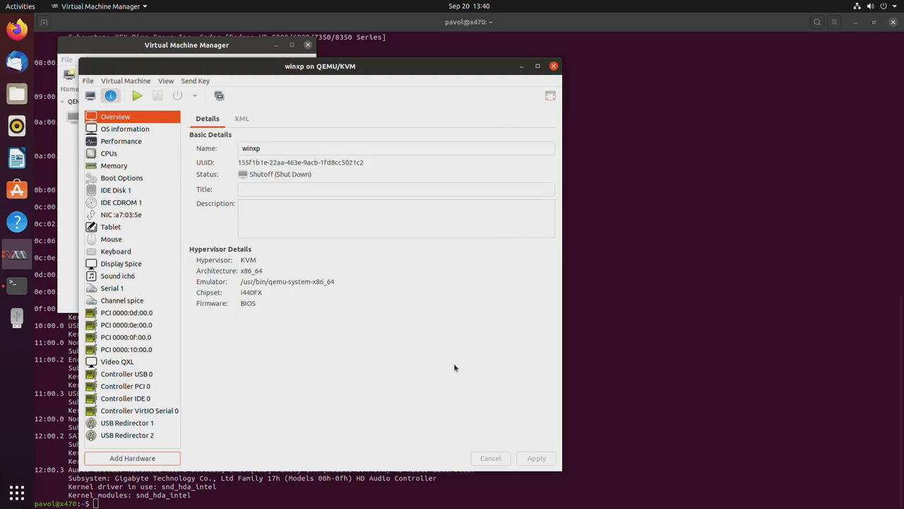
{"action": "mouse_move", "coordinate": [436, 366]}
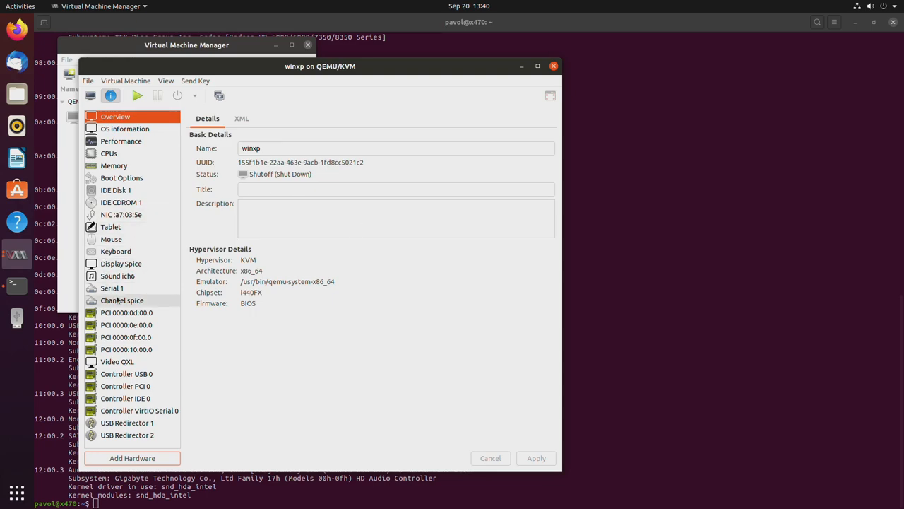
{"action": "left_click", "coordinate": [16, 313]}
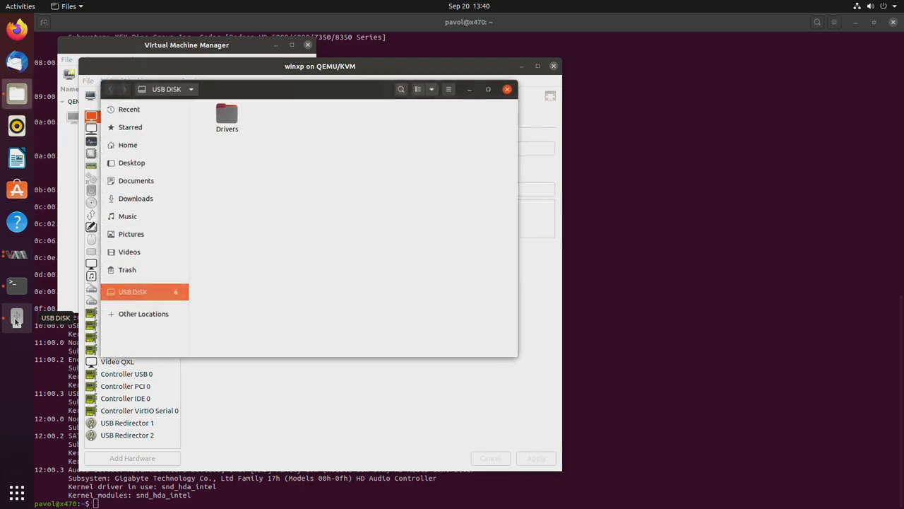
{"action": "double_click", "coordinate": [227, 114]}
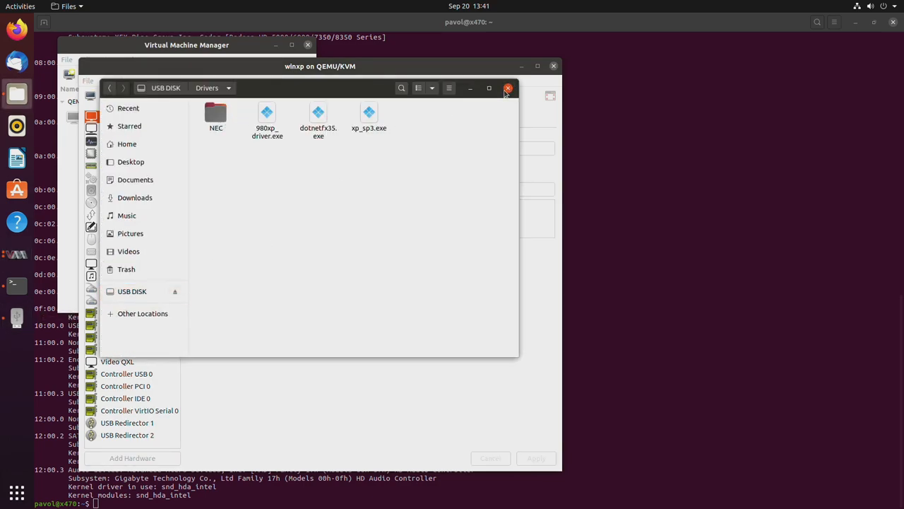
Close Files and attach the Kingston USB DISK 3.0 to winxp as a USB host device.
{"action": "left_click", "coordinate": [507, 88]}
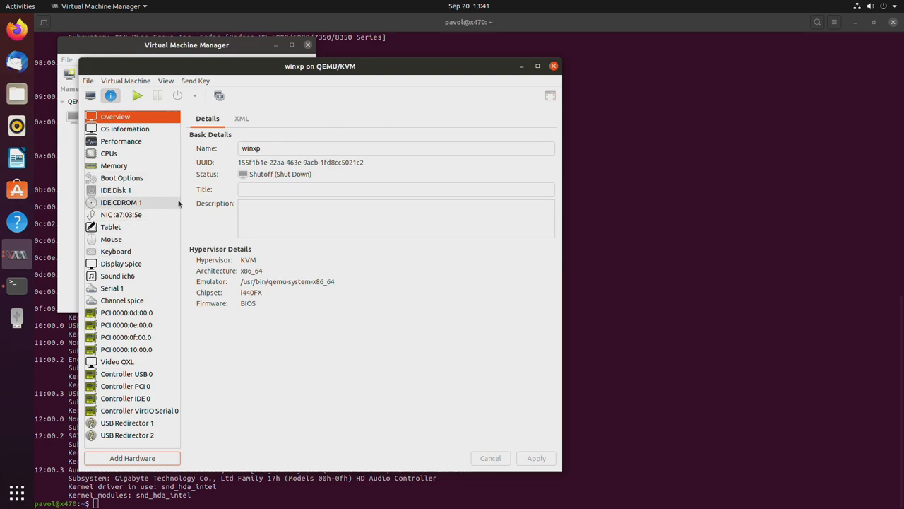
{"action": "mouse_move", "coordinate": [133, 458]}
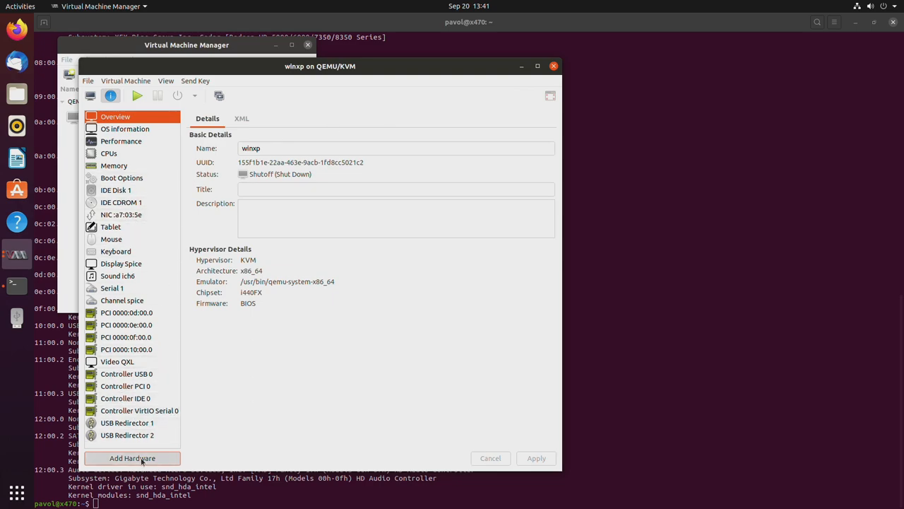
{"action": "left_click", "coordinate": [133, 458]}
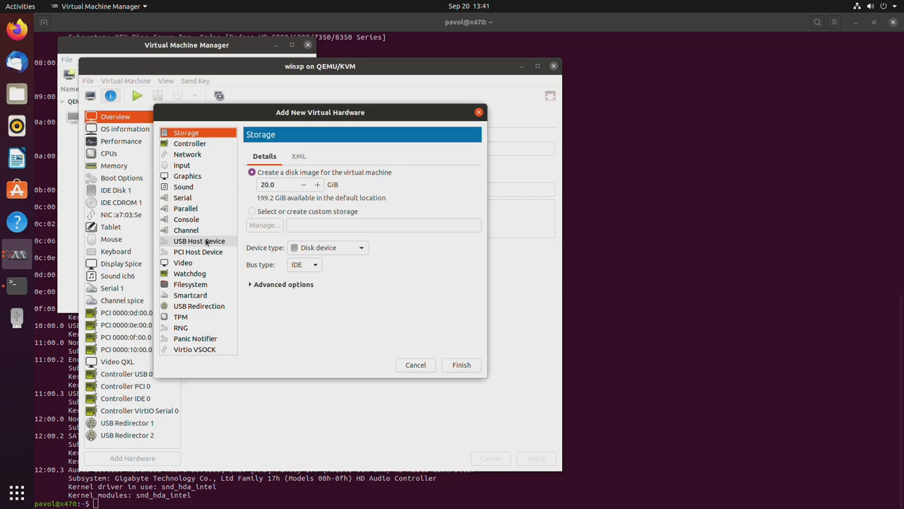
{"action": "left_click", "coordinate": [200, 241]}
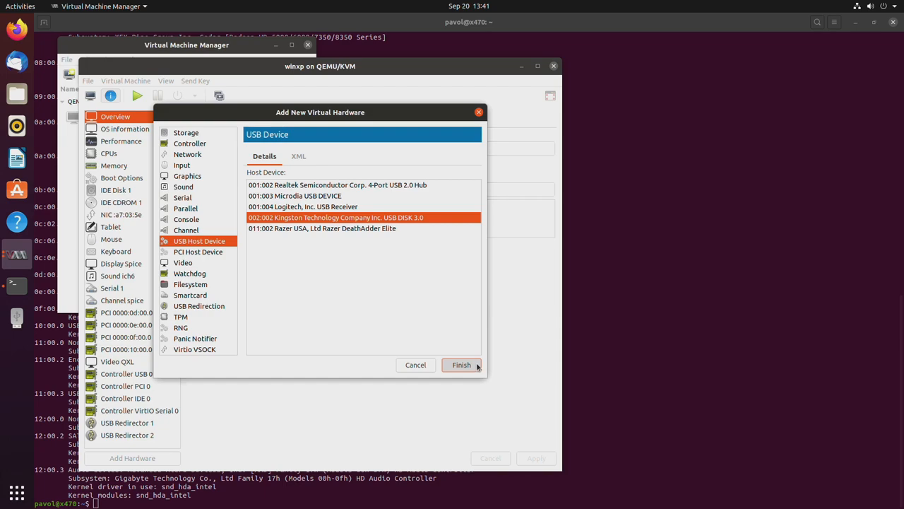
{"action": "left_click", "coordinate": [462, 365]}
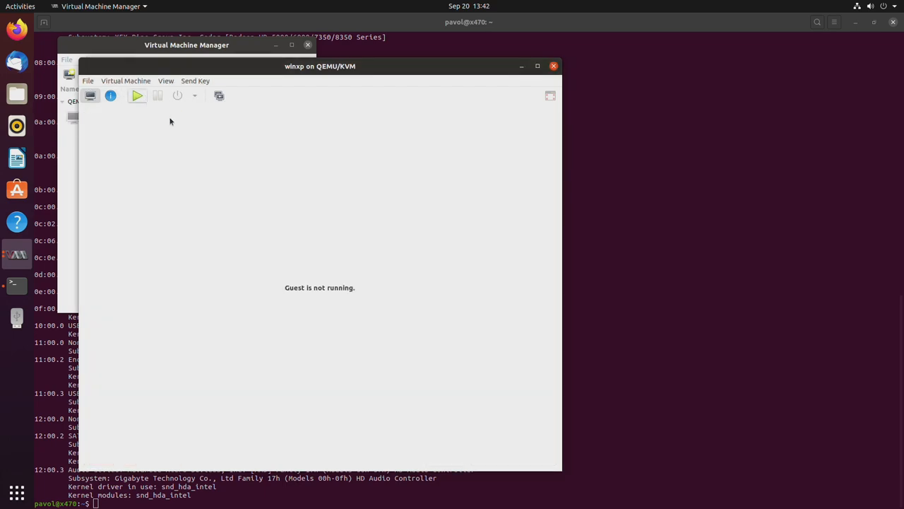
Boot winxp, open My Computer, cancel the new hardware wizard, and open the USB disk's Drivers folder.
{"action": "left_click", "coordinate": [137, 96]}
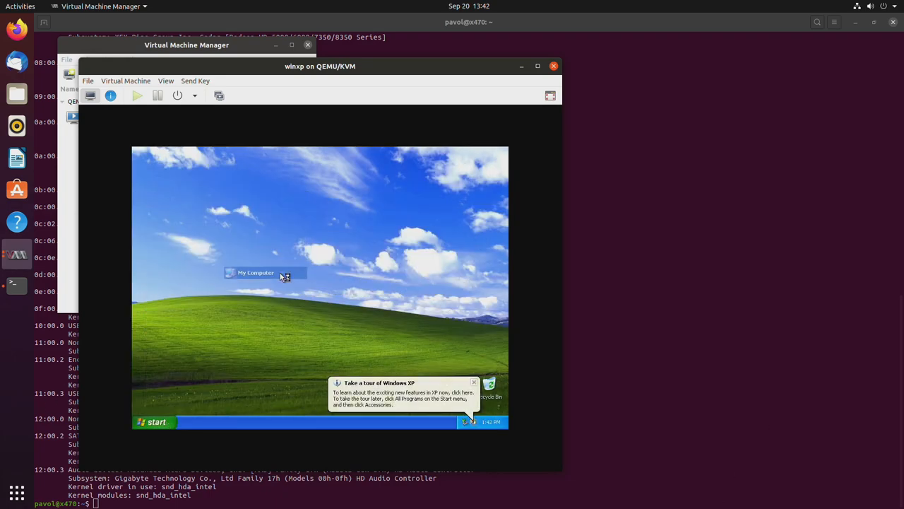
{"action": "left_click", "coordinate": [281, 276]}
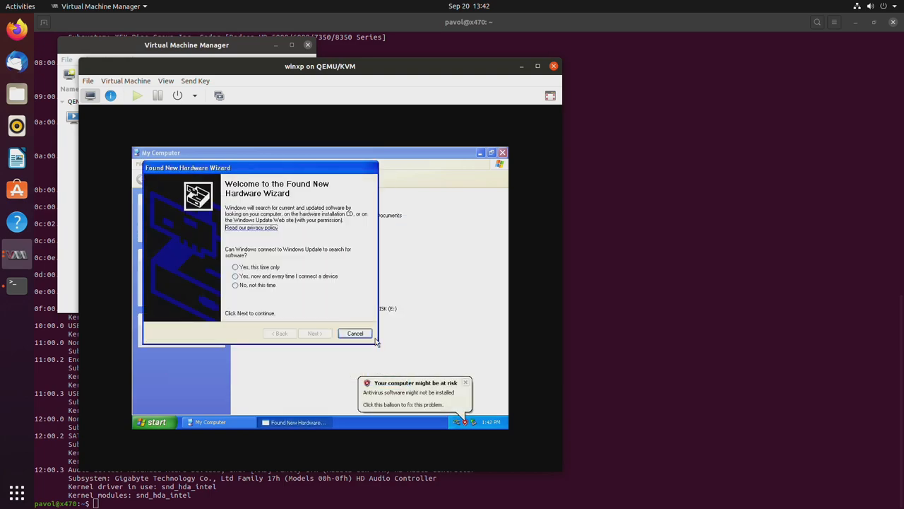
{"action": "left_click", "coordinate": [354, 333]}
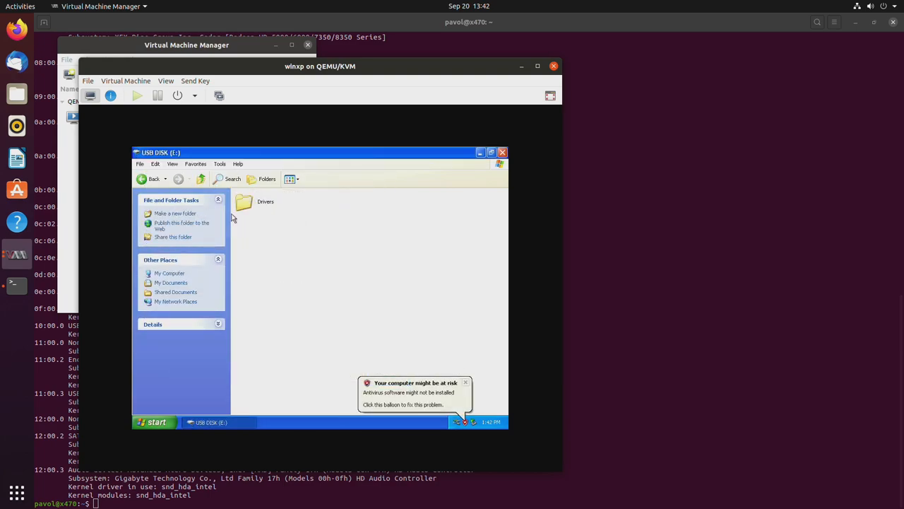
{"action": "double_click", "coordinate": [244, 204]}
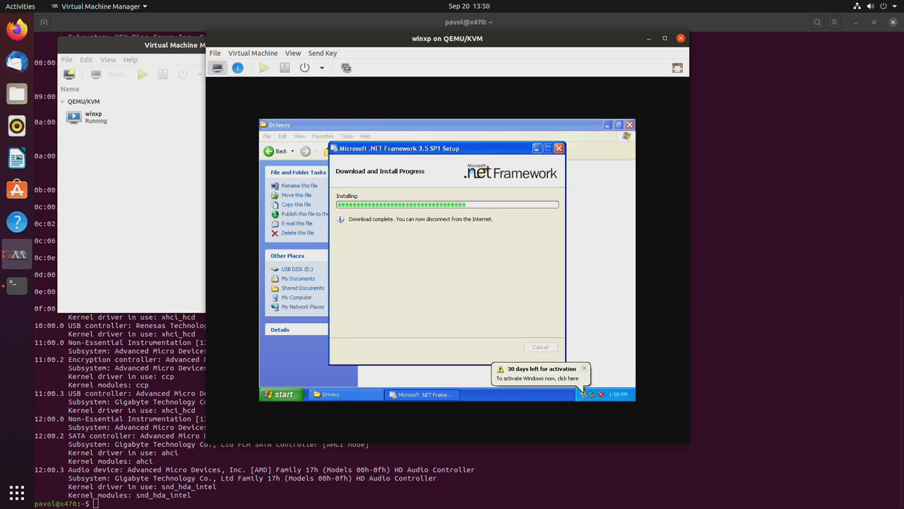
Close .NET setup, then install the NEC Renesas USB 3.0 driver through to Finish.
{"action": "left_click", "coordinate": [559, 148]}
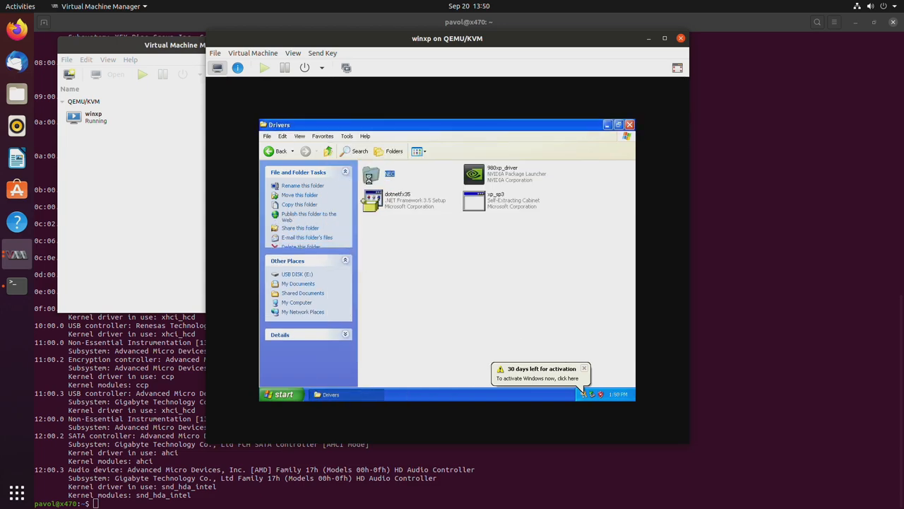
{"action": "double_click", "coordinate": [372, 175]}
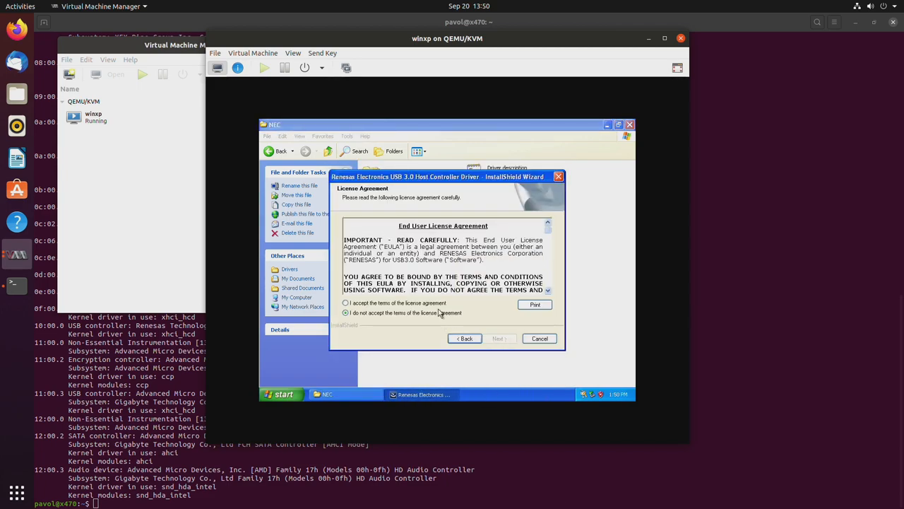
{"action": "left_click", "coordinate": [499, 337]}
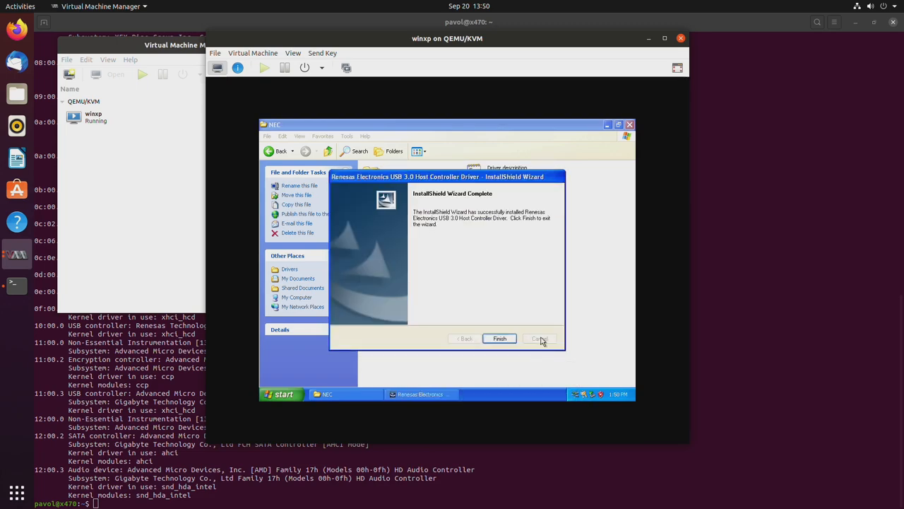
{"action": "left_click", "coordinate": [499, 338]}
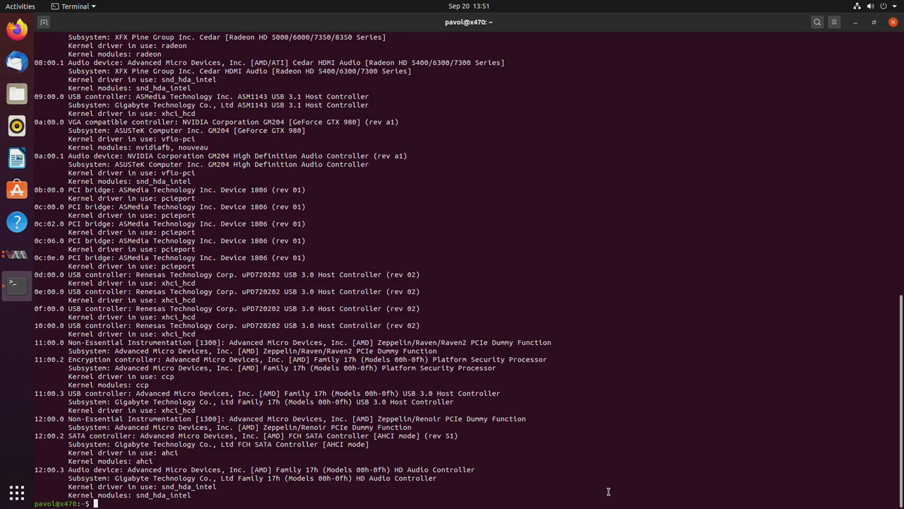
Dismiss the new hardware balloon and bring up the XP guest's Turn Off options.
{"action": "type", "text": "dfgds"}
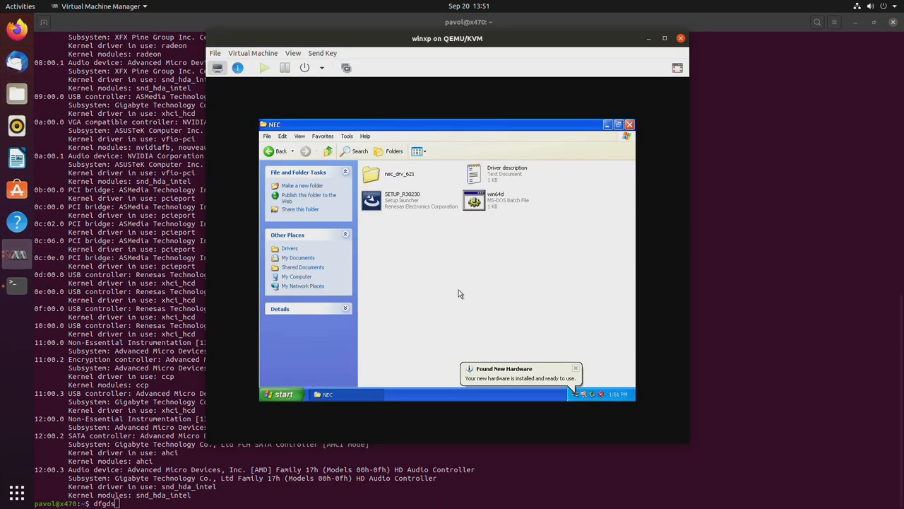
{"action": "left_click", "coordinate": [575, 368]}
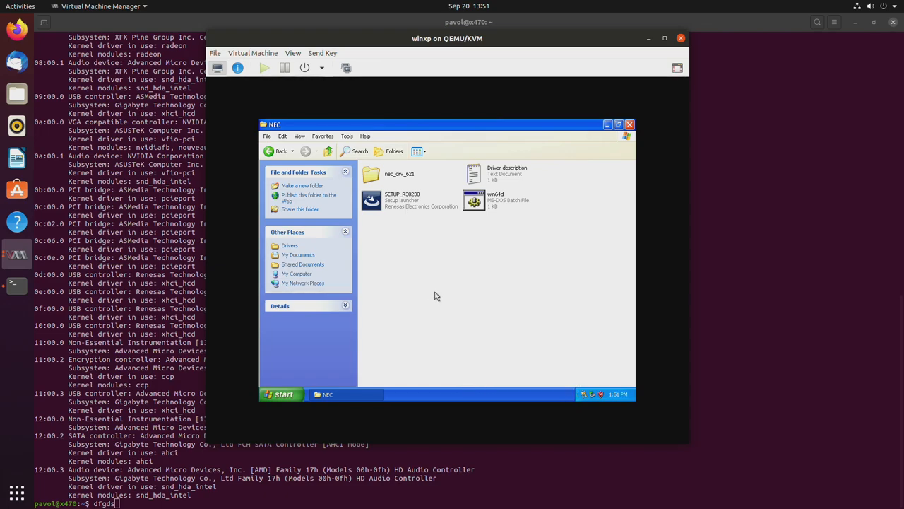
{"action": "mouse_move", "coordinate": [357, 335]}
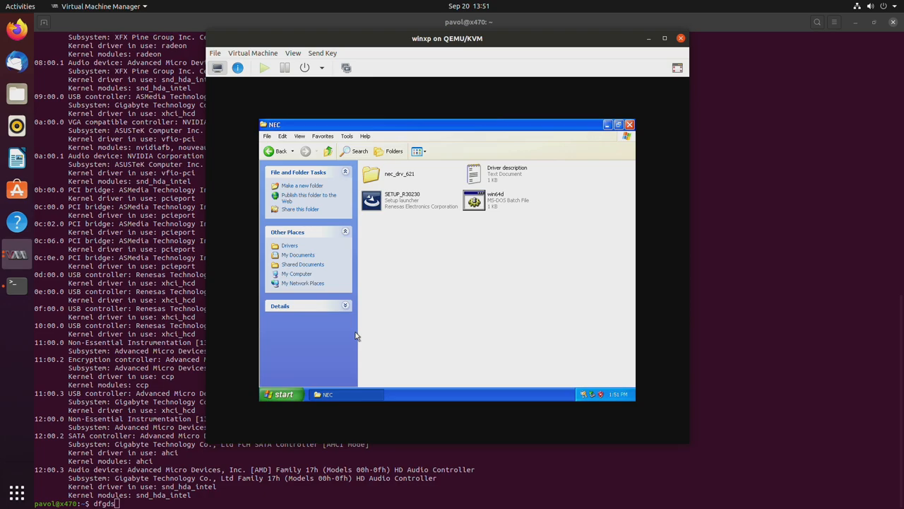
{"action": "mouse_move", "coordinate": [281, 394]}
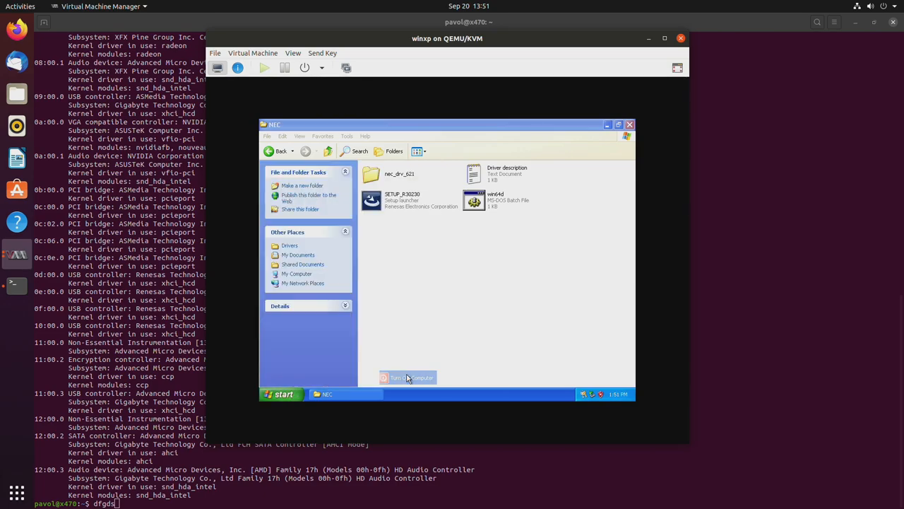
{"action": "left_click", "coordinate": [409, 377]}
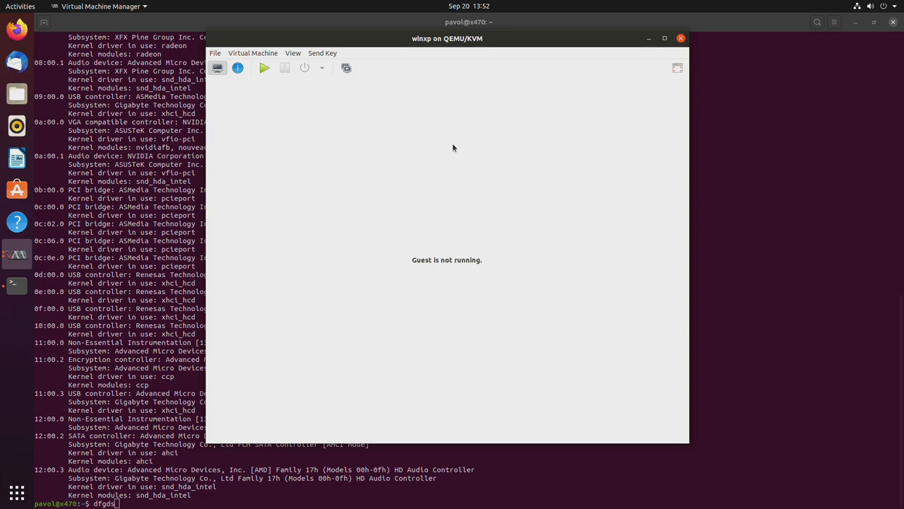
{"action": "left_click", "coordinate": [262, 67]}
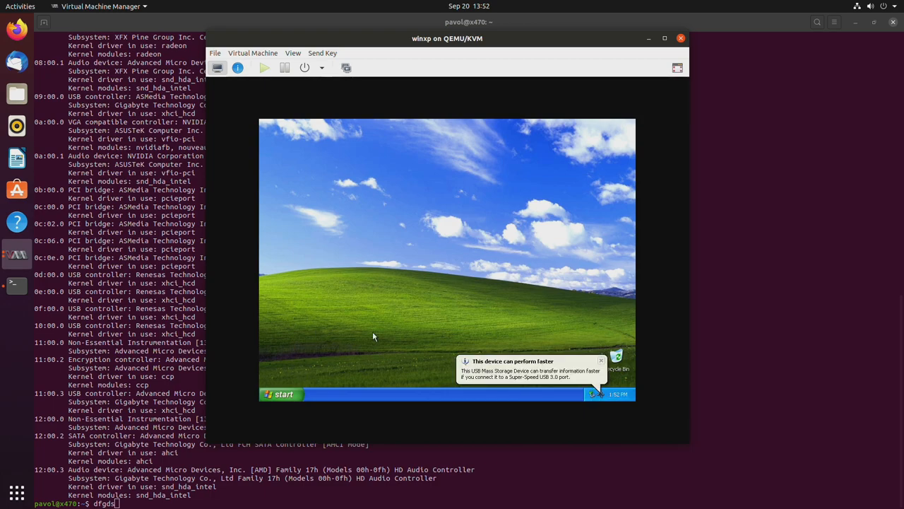
{"action": "mouse_move", "coordinate": [476, 277]}
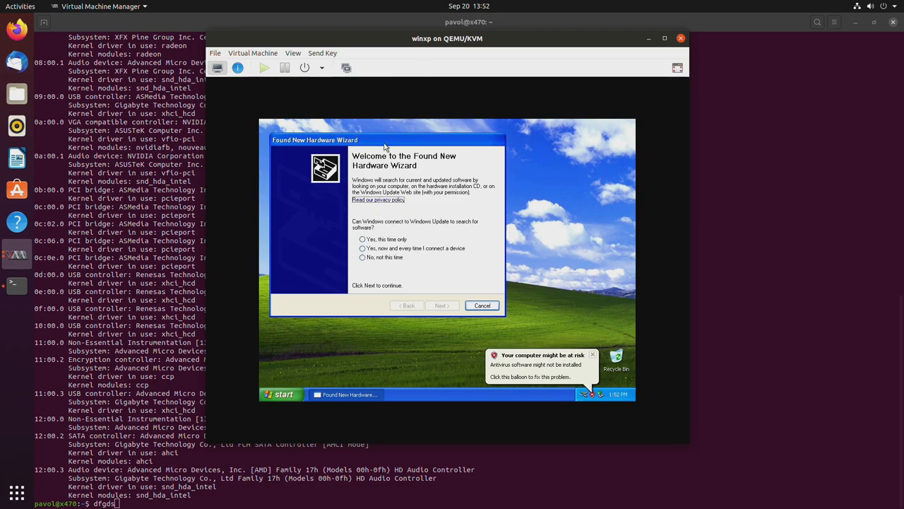
{"action": "mouse_move", "coordinate": [315, 252]}
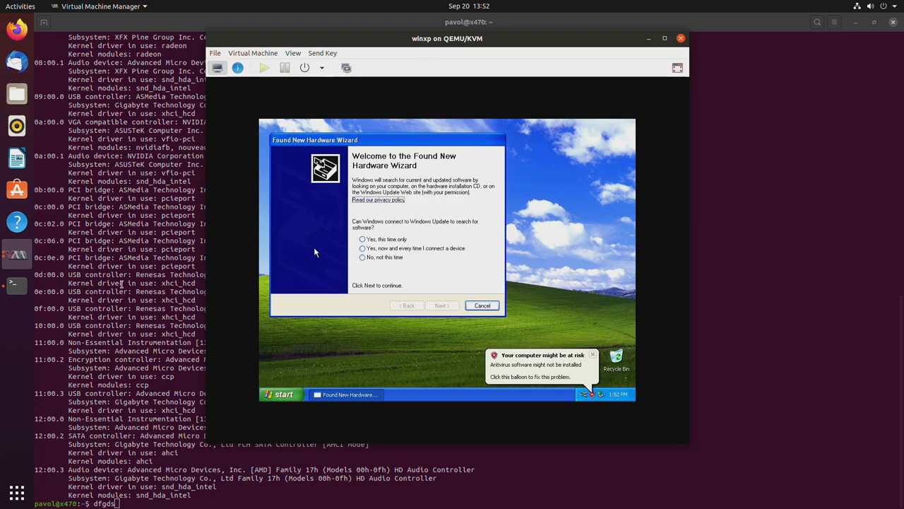
{"action": "mouse_move", "coordinate": [329, 238]}
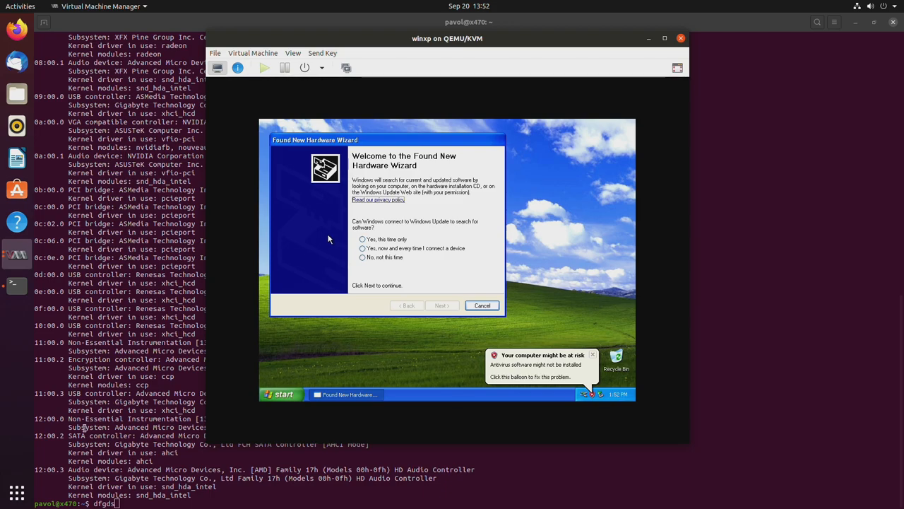
{"action": "mouse_move", "coordinate": [340, 274]}
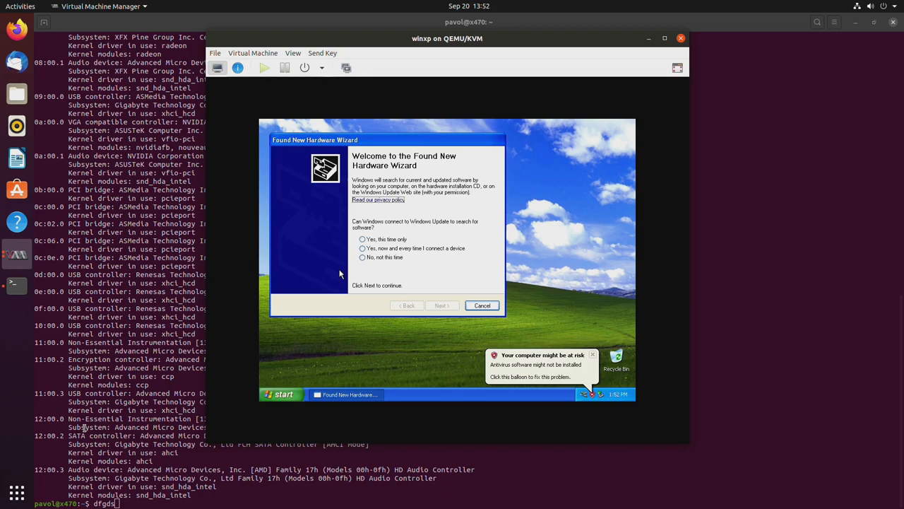
{"action": "mouse_move", "coordinate": [299, 364]}
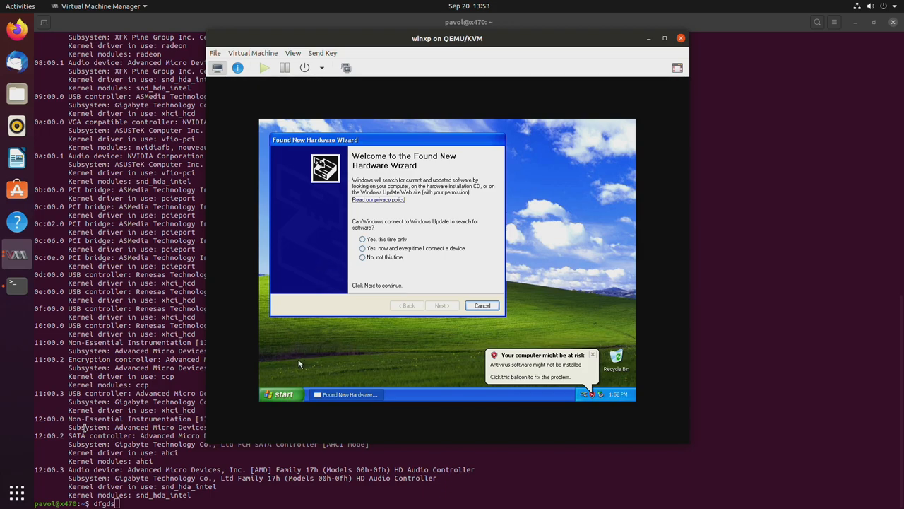
{"action": "left_click", "coordinate": [281, 393]}
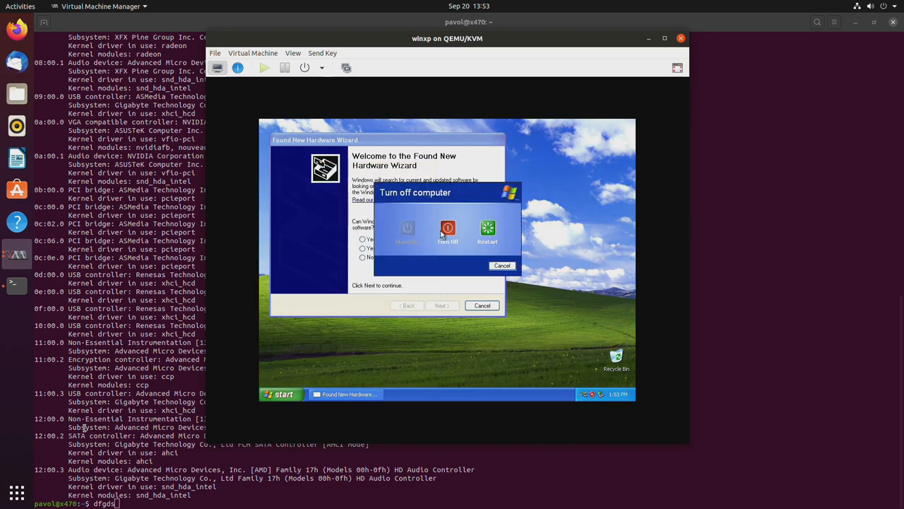
{"action": "left_click", "coordinate": [447, 228]}
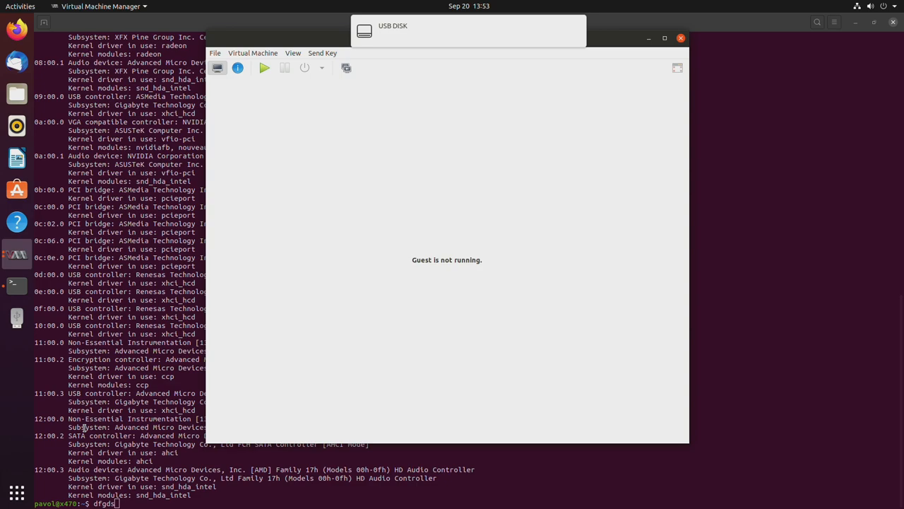
{"action": "mouse_move", "coordinate": [345, 55]}
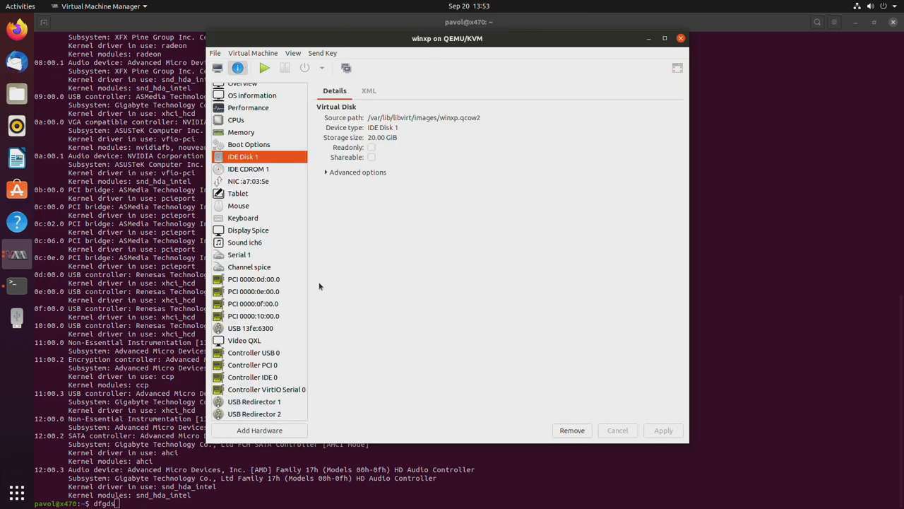
Add the GeForce GTX 980 (0000:0a:00.0) to winxp as a PCI host device.
{"action": "left_click", "coordinate": [259, 431]}
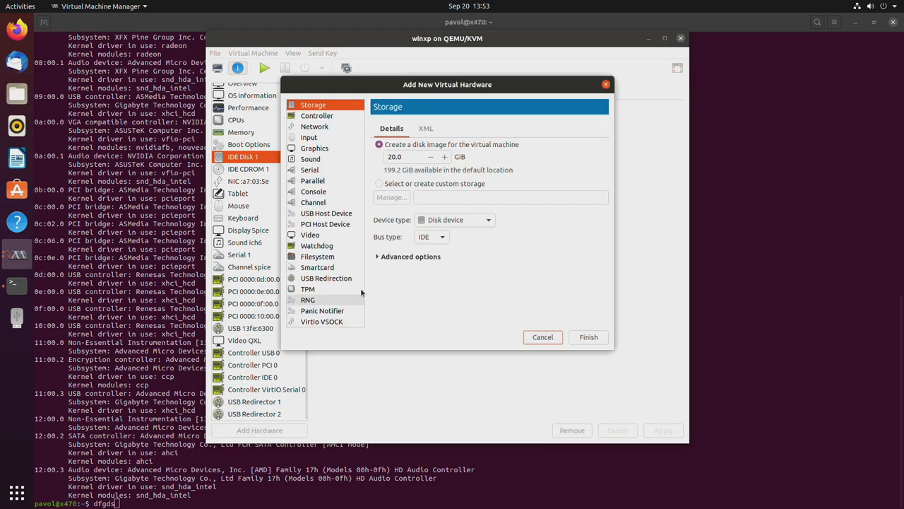
{"action": "left_click", "coordinate": [326, 224]}
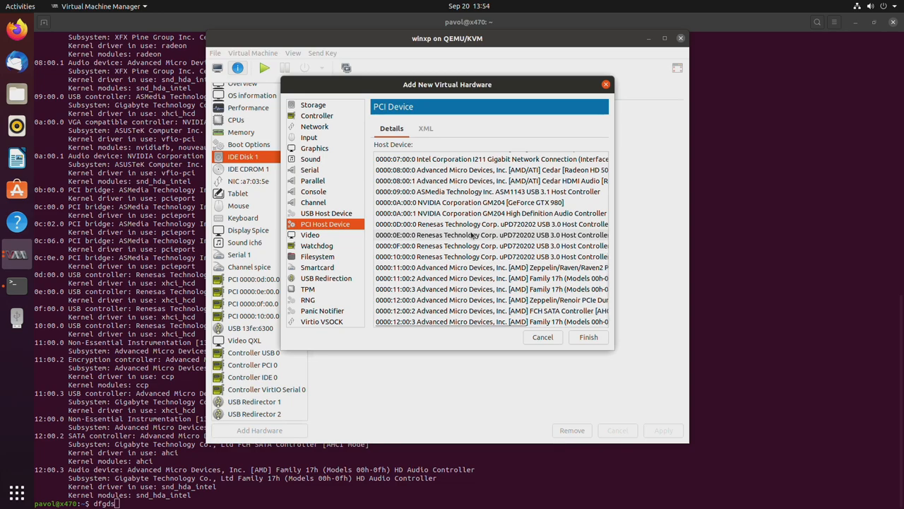
{"action": "left_click", "coordinate": [477, 203]}
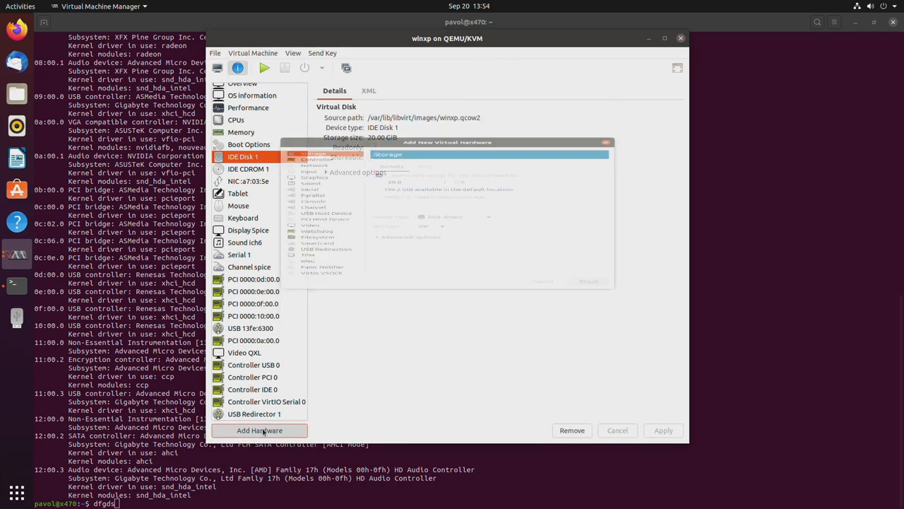
Add the GPU's High Definition Audio Controller (0000:0a:00.1) as a PCI host device.
{"action": "left_click", "coordinate": [259, 430]}
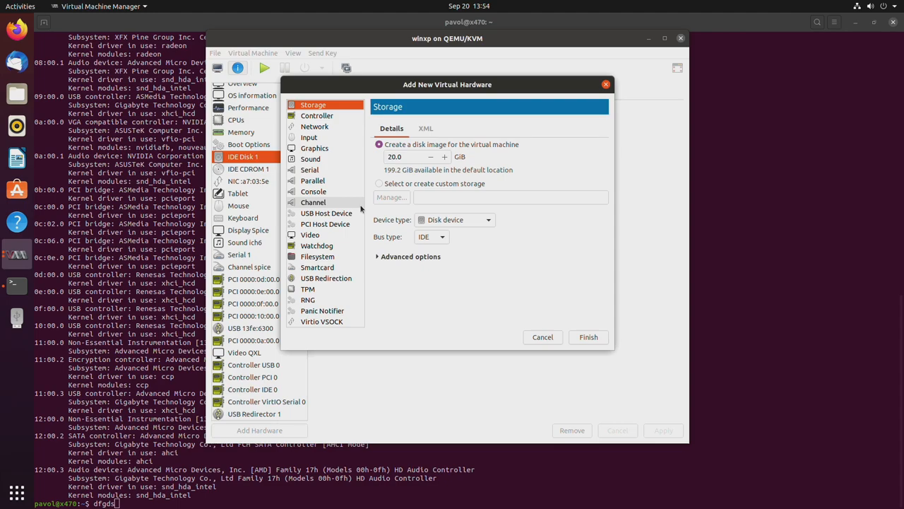
{"action": "left_click", "coordinate": [326, 224]}
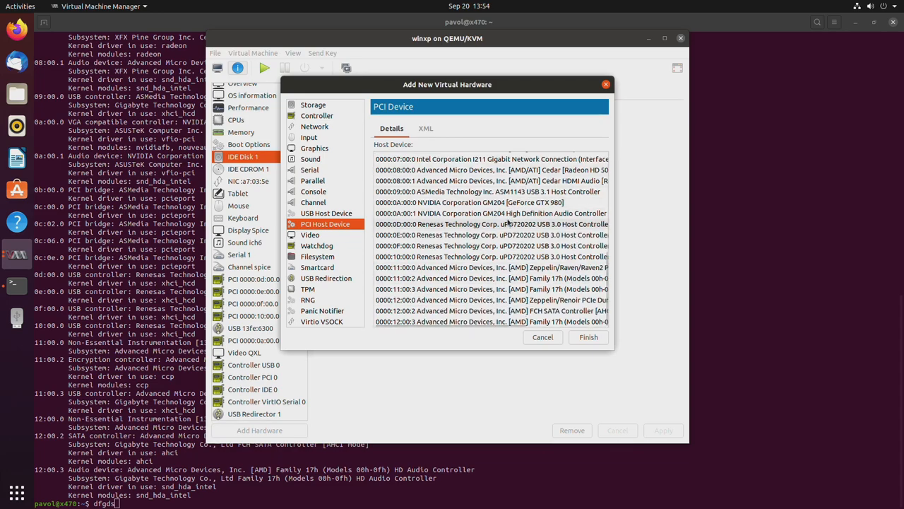
{"action": "left_click", "coordinate": [506, 212]}
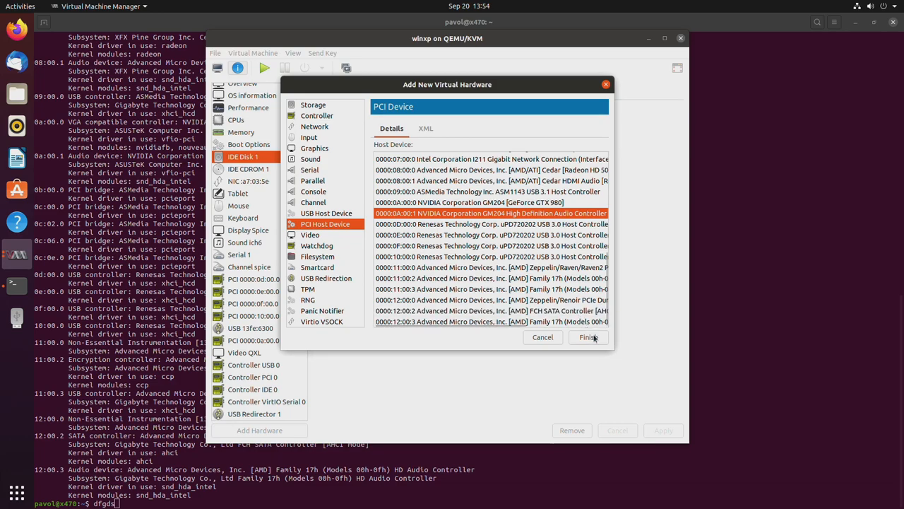
{"action": "left_click", "coordinate": [587, 337]}
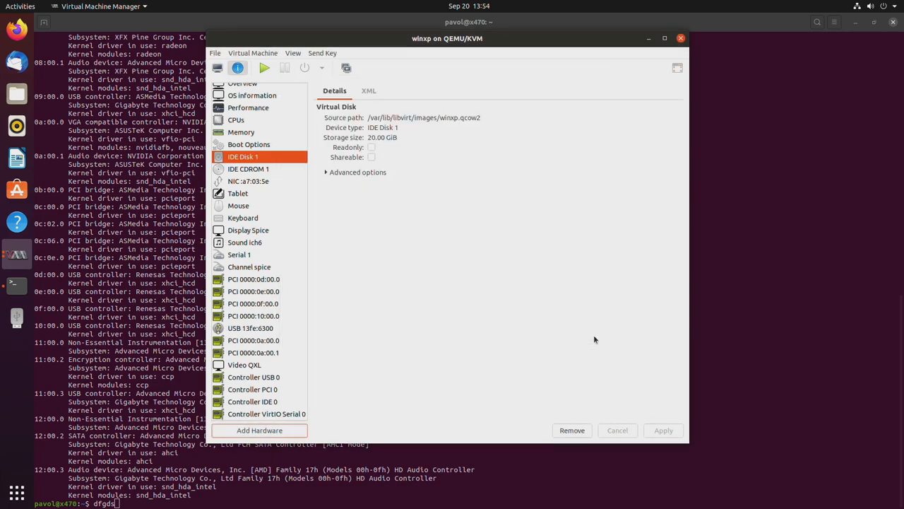
{"action": "mouse_move", "coordinate": [234, 250]}
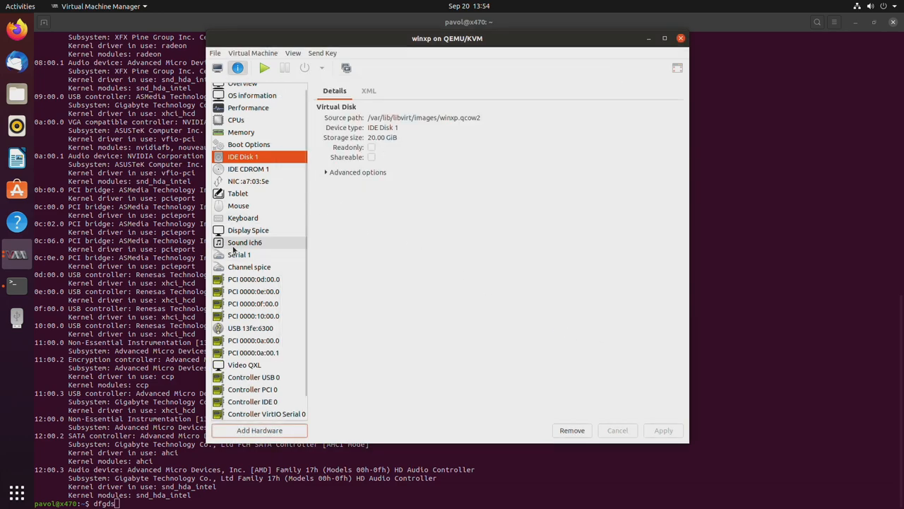
{"action": "mouse_move", "coordinate": [276, 341]}
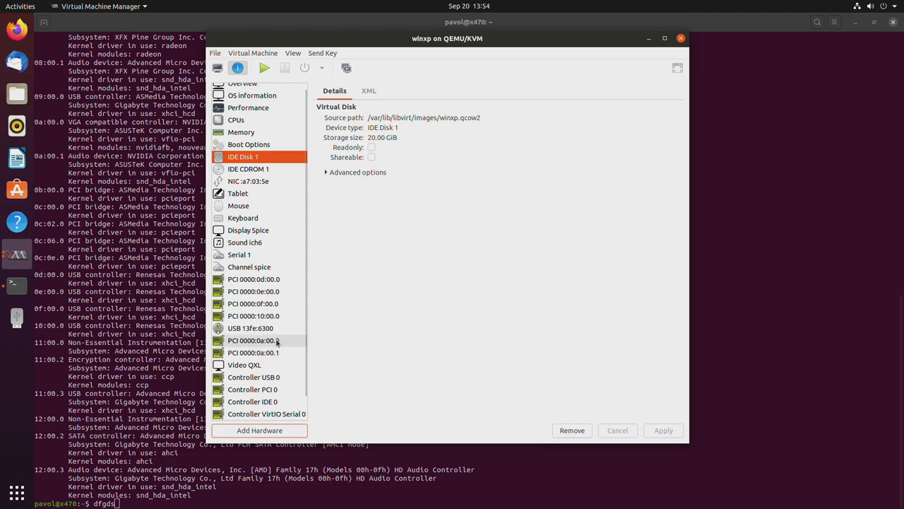
Inspect the winxp hardware list and remove the Spice display device.
{"action": "left_click", "coordinate": [253, 341]}
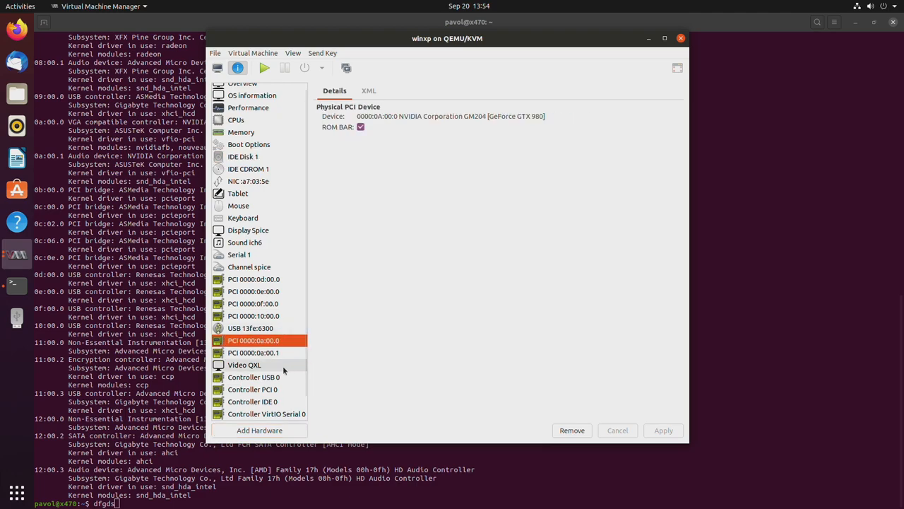
{"action": "left_click", "coordinate": [238, 193]}
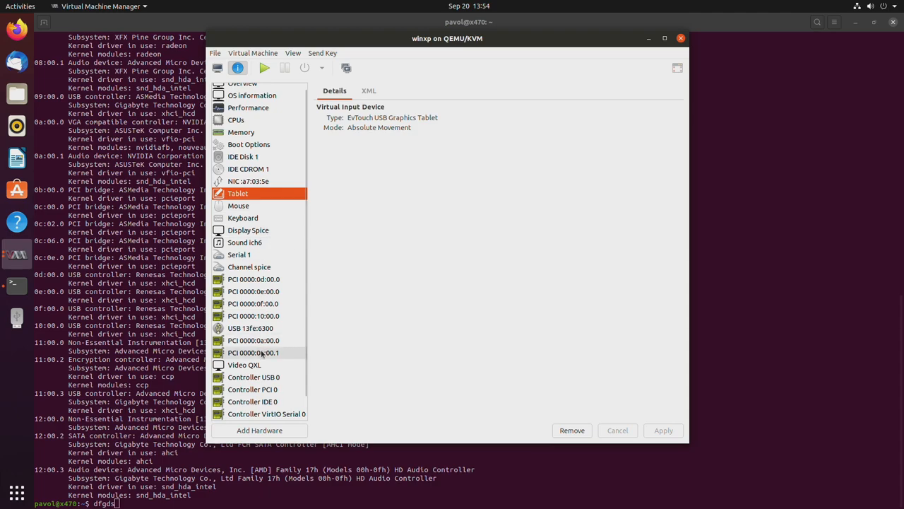
{"action": "left_click", "coordinate": [250, 267]}
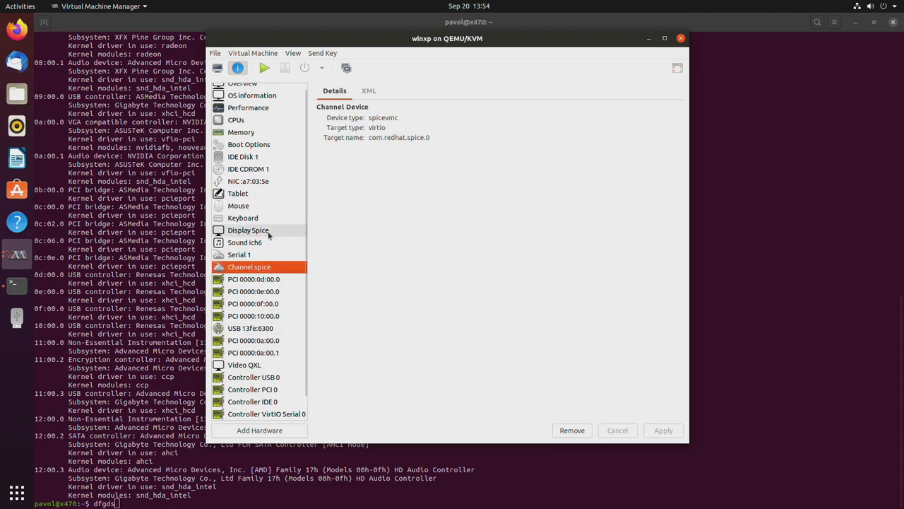
{"action": "left_click", "coordinate": [248, 230]}
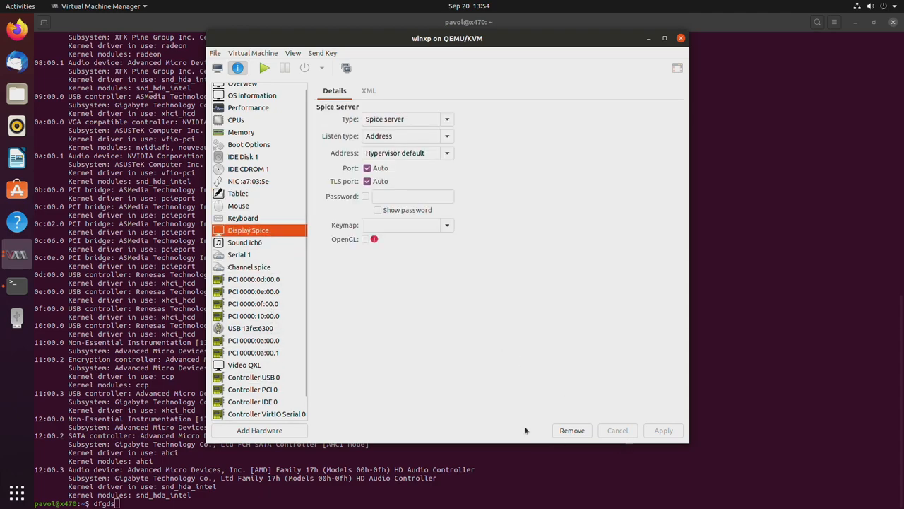
{"action": "left_click", "coordinate": [571, 430]}
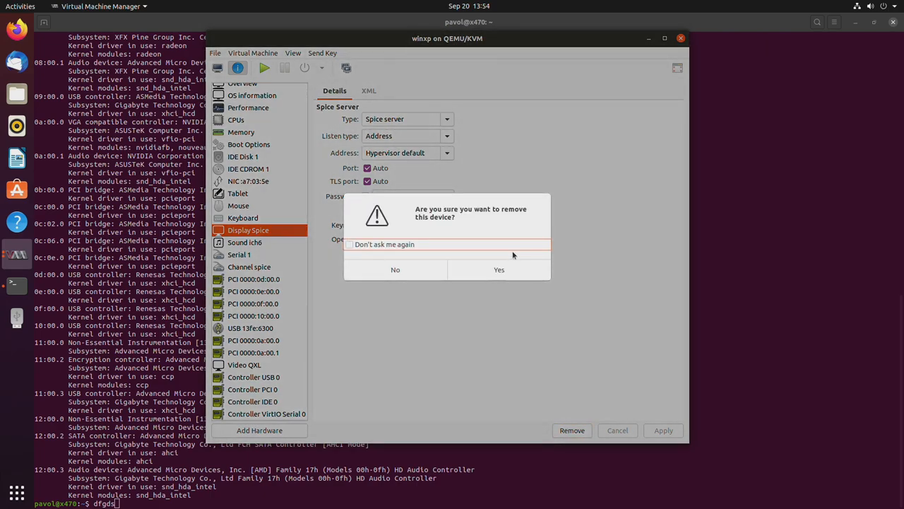
{"action": "left_click", "coordinate": [499, 269]}
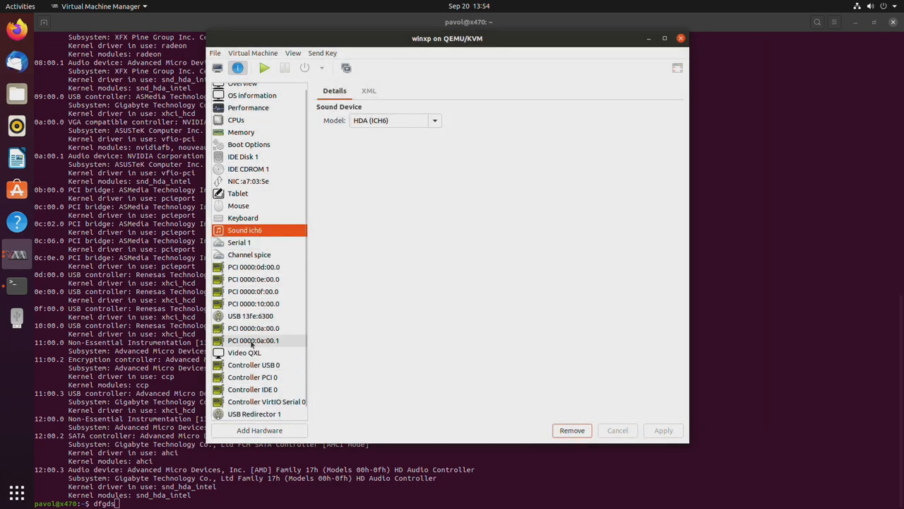
Remove the QXL video, ich6 sound and tablet input devices.
{"action": "left_click", "coordinate": [572, 431]}
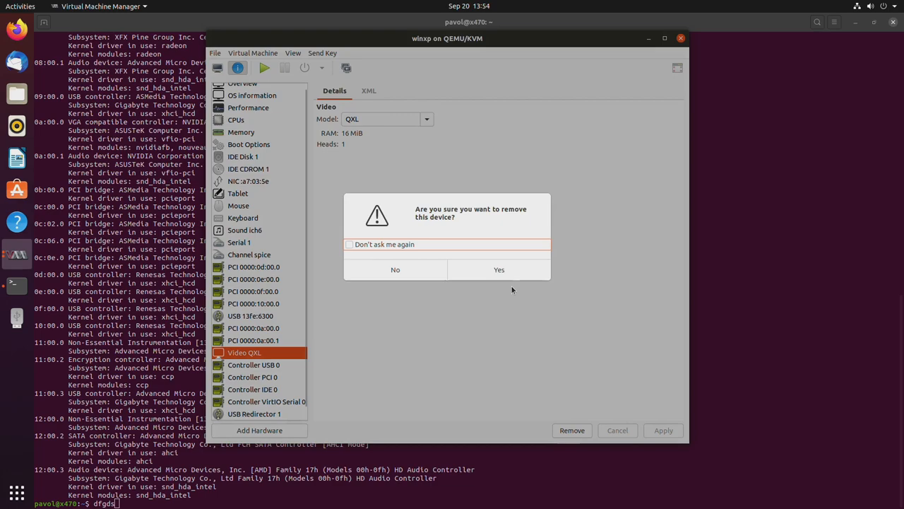
{"action": "left_click", "coordinate": [499, 269]}
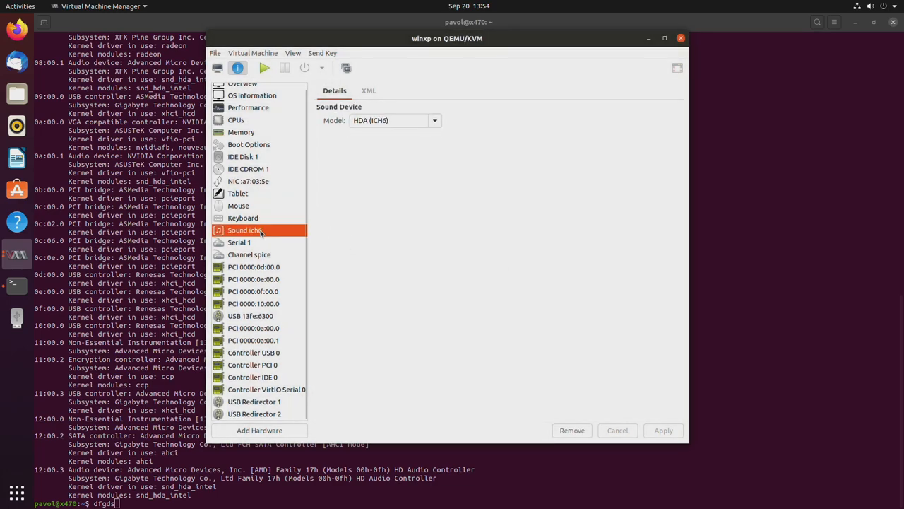
{"action": "left_click", "coordinate": [571, 431]}
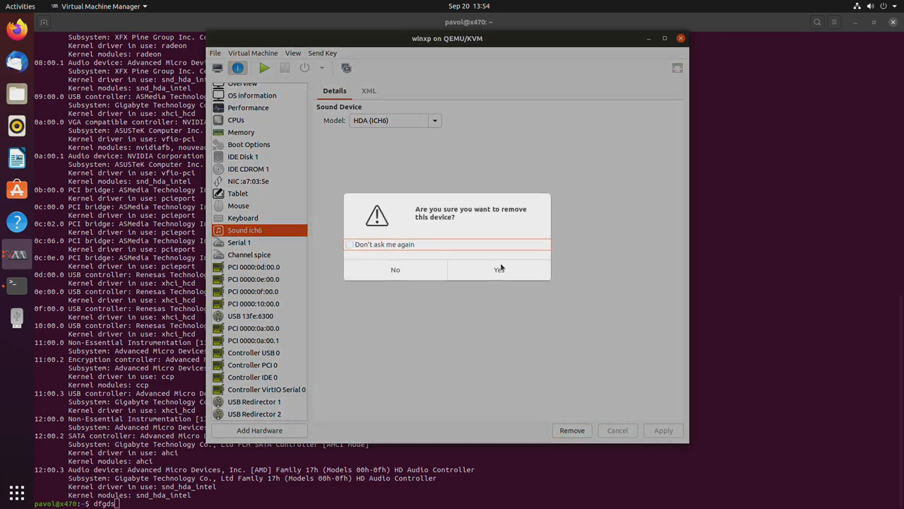
{"action": "left_click", "coordinate": [499, 269]}
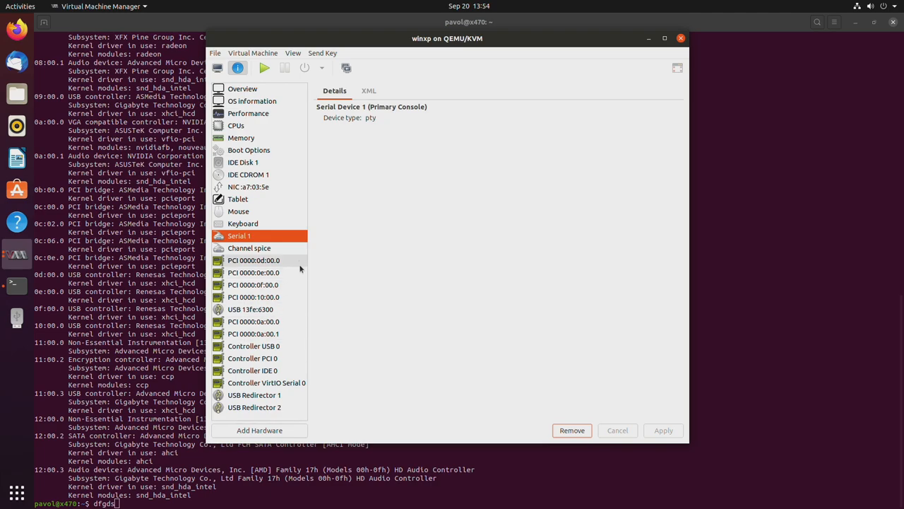
{"action": "left_click", "coordinate": [238, 198]}
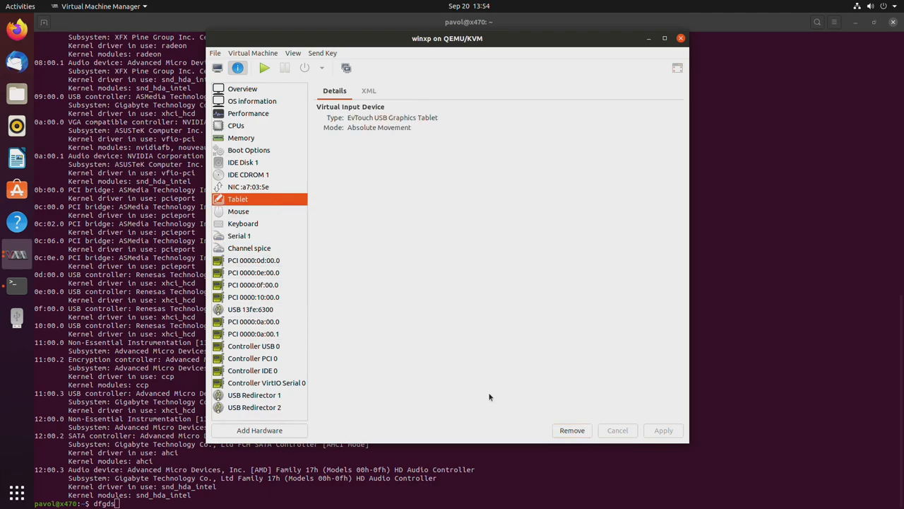
{"action": "left_click", "coordinate": [573, 431]}
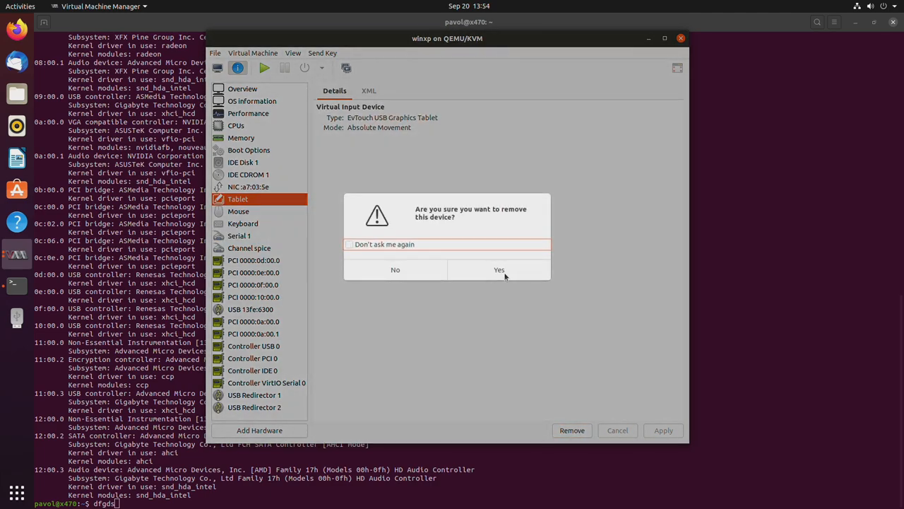
{"action": "left_click", "coordinate": [499, 269]}
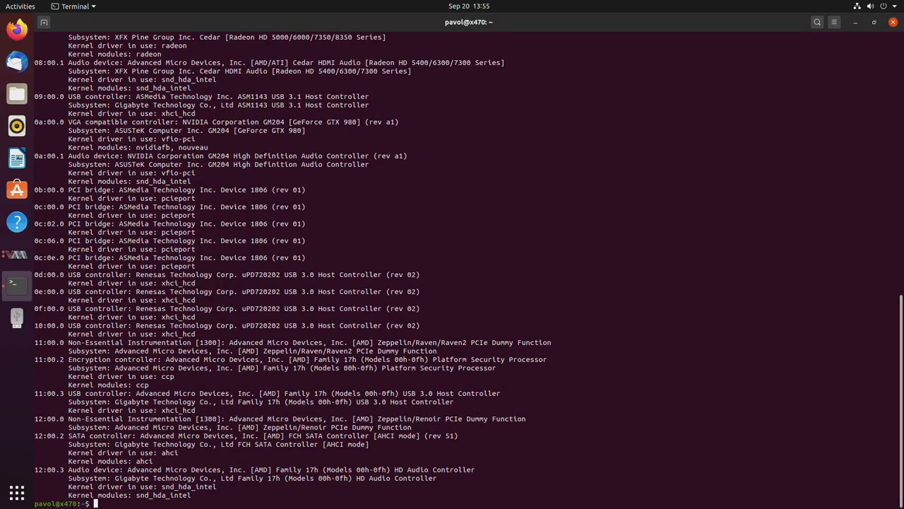
Run 'sudo virsh edit winxp' and enter the sudo password to open the XML.
{"action": "type", "text": "sudo"}
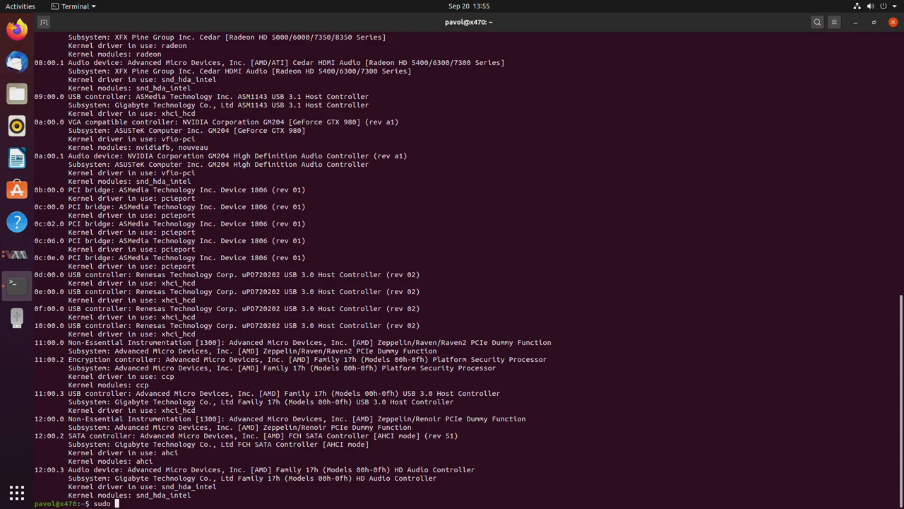
{"action": "type", "text": "virsh e"}
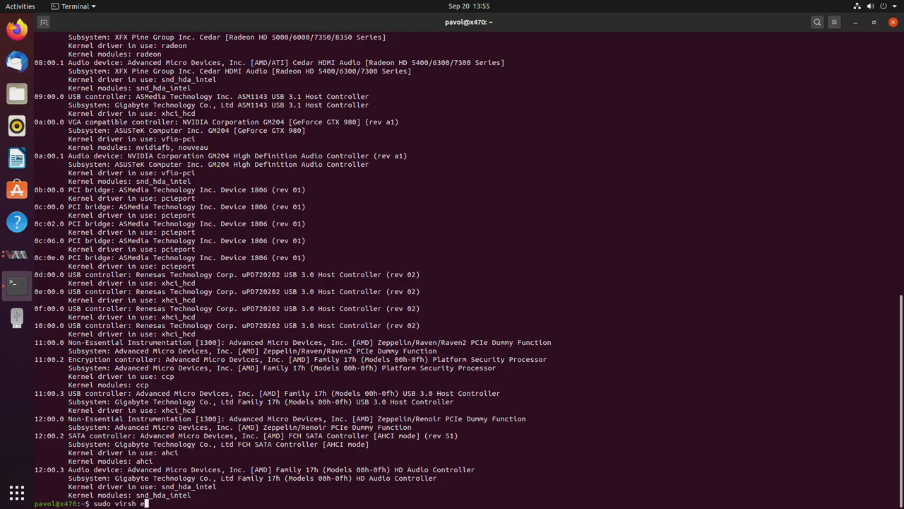
{"action": "type", "text": "dit"}
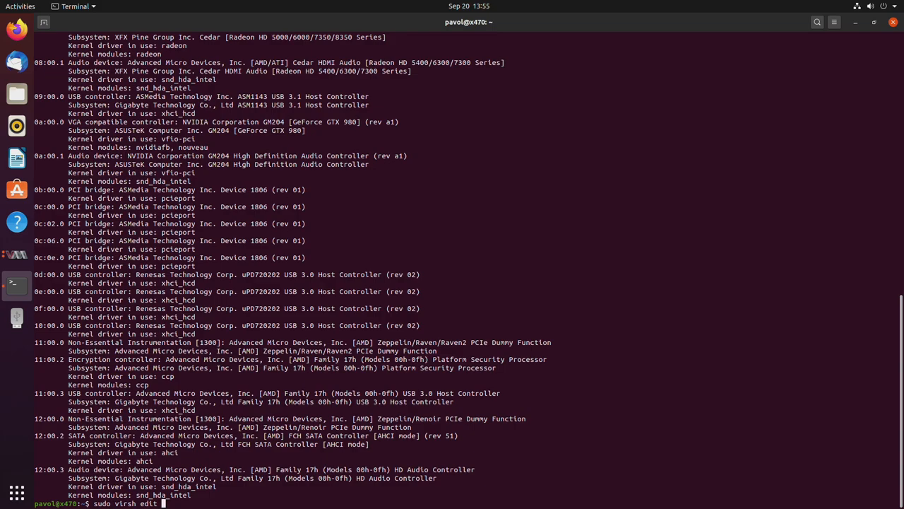
{"action": "type", "text": "winxp"}
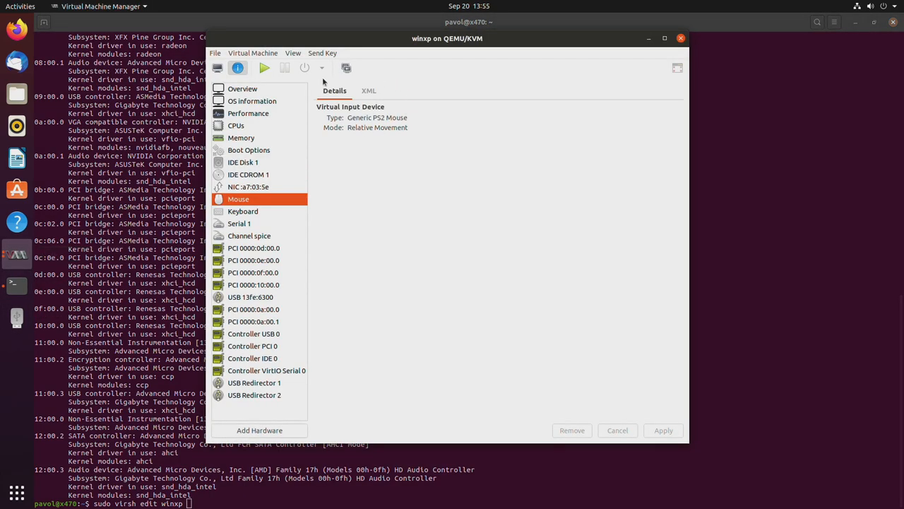
{"action": "mouse_move", "coordinate": [29, 295]}
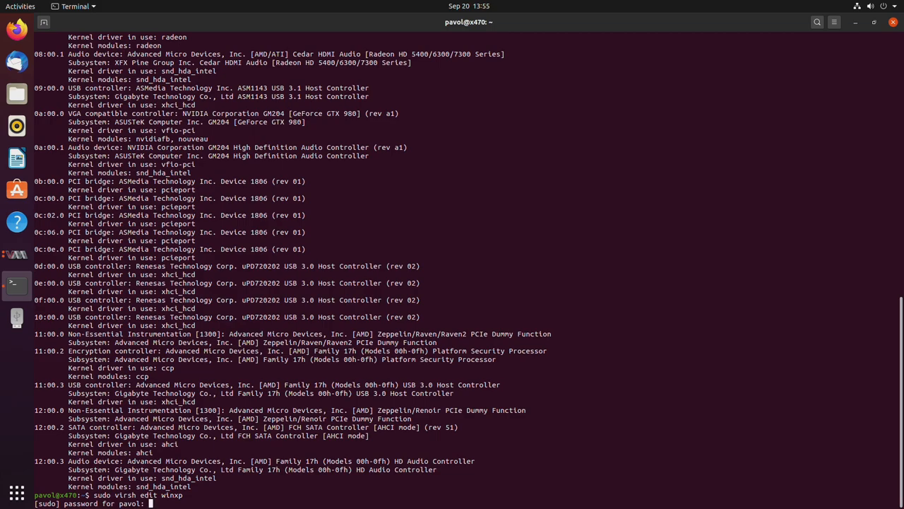
{"action": "key", "text": "Return"}
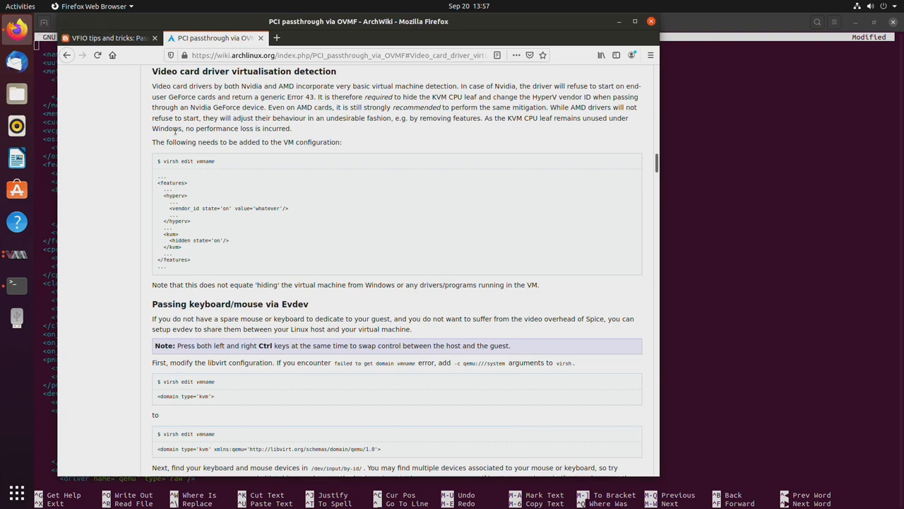
Switch to the VFIO tips article on qemu:commandline in Firefox.
{"action": "left_click", "coordinate": [106, 37]}
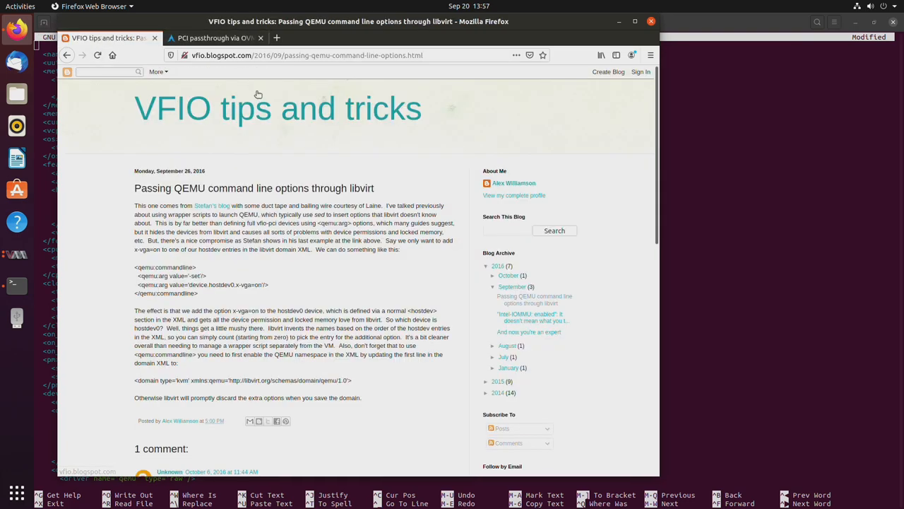
{"action": "mouse_move", "coordinate": [362, 379]}
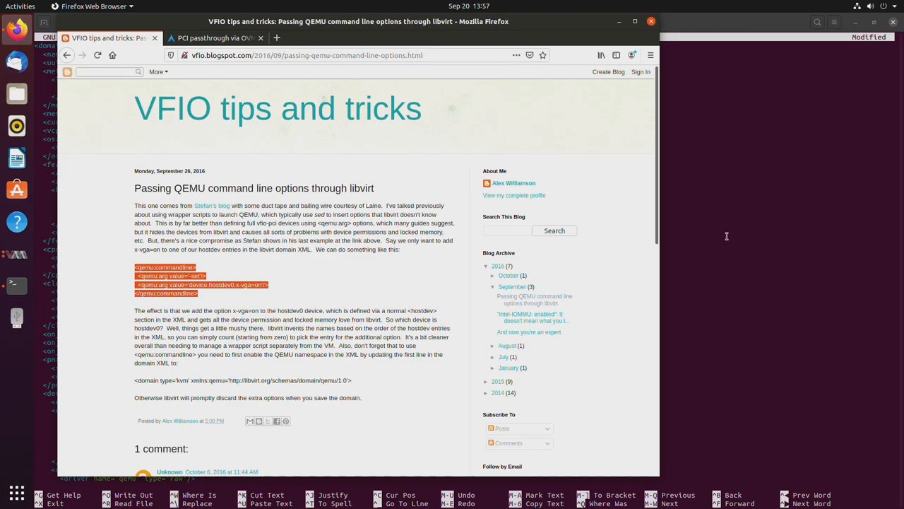
{"action": "mouse_move", "coordinate": [645, 310]}
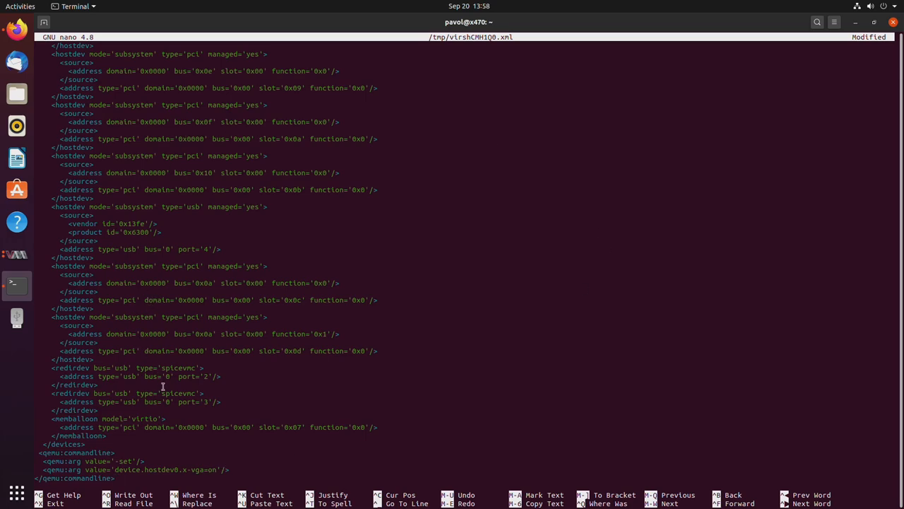
{"action": "mouse_move", "coordinate": [192, 442]}
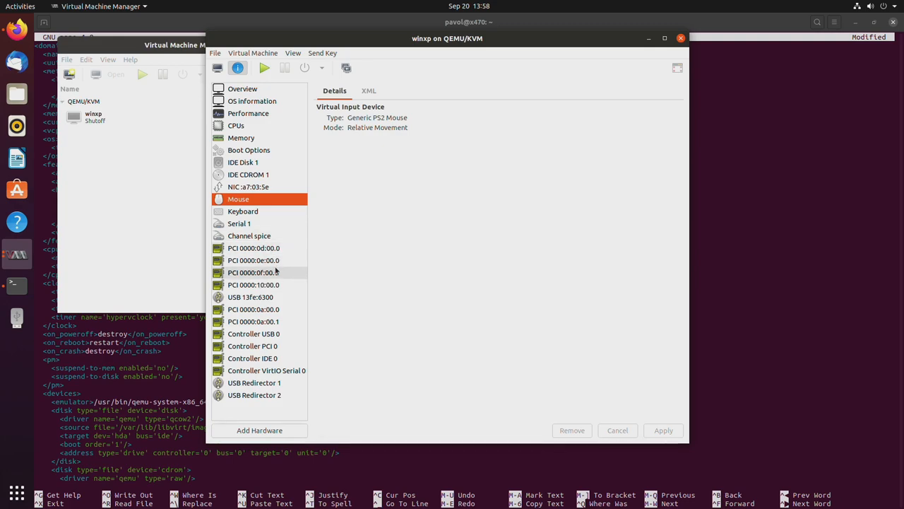
{"action": "mouse_move", "coordinate": [281, 309]}
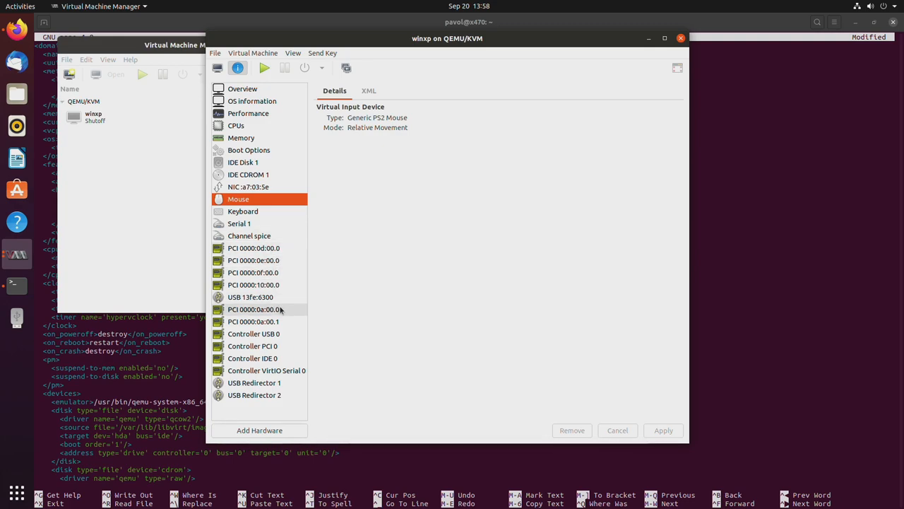
{"action": "left_click", "coordinate": [254, 309]}
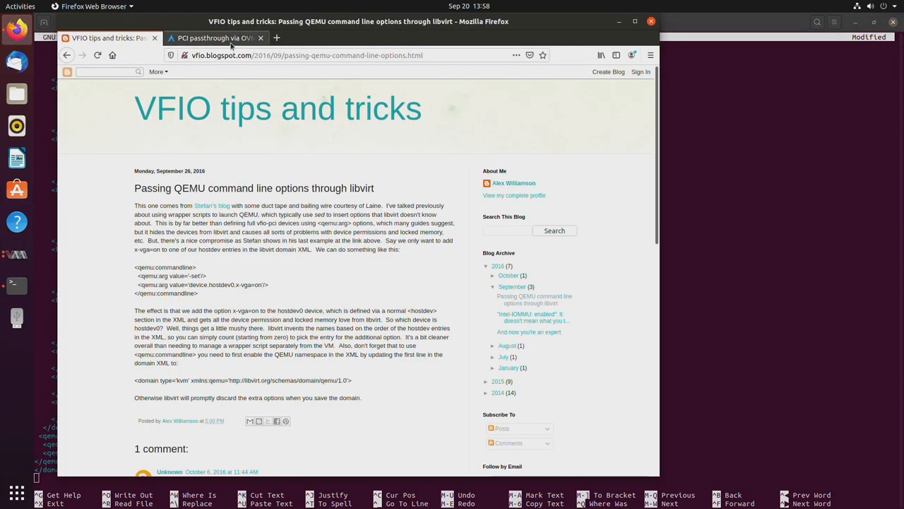
Copy the vendor_id line from ArchWiki into the hyperv section in nano.
{"action": "left_click", "coordinate": [216, 38]}
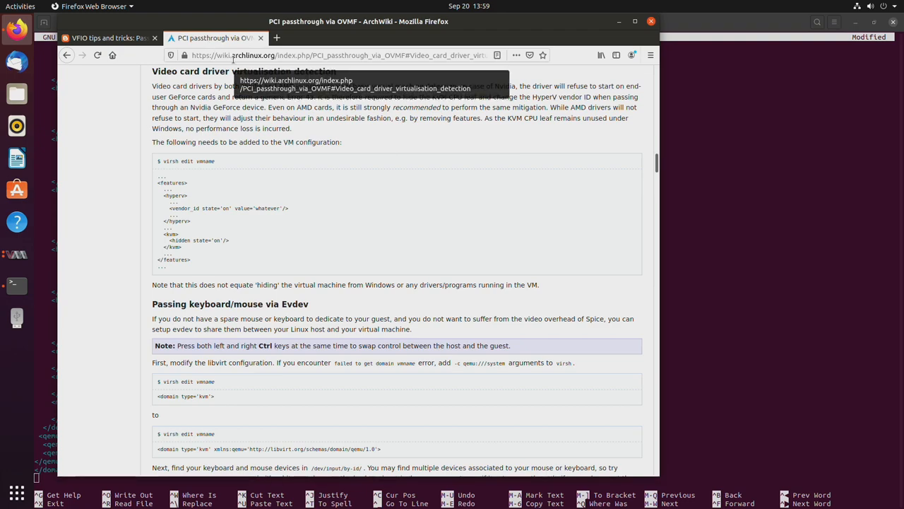
{"action": "mouse_move", "coordinate": [195, 198]}
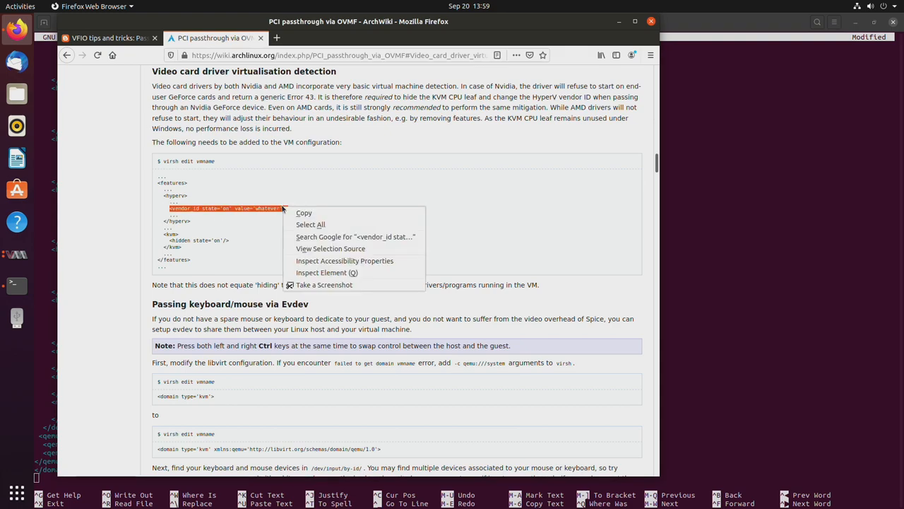
{"action": "left_click", "coordinate": [695, 305]}
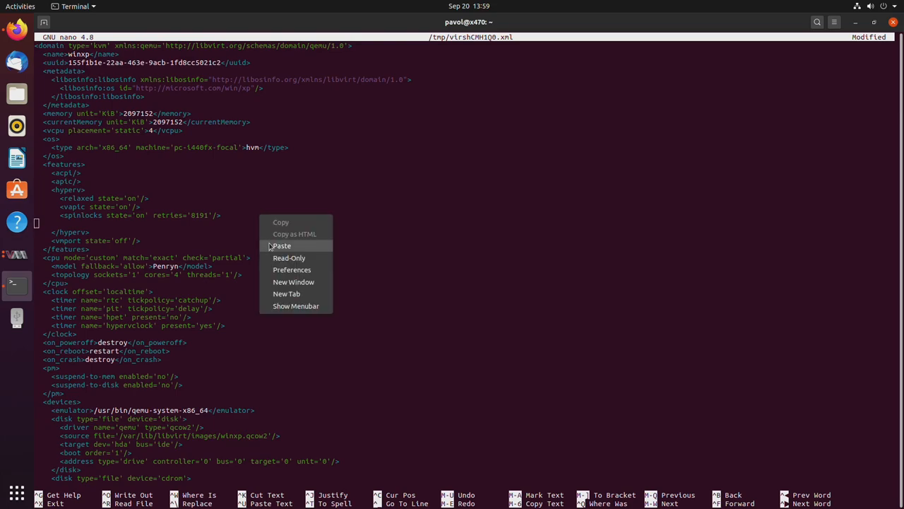
{"action": "left_click", "coordinate": [281, 245]}
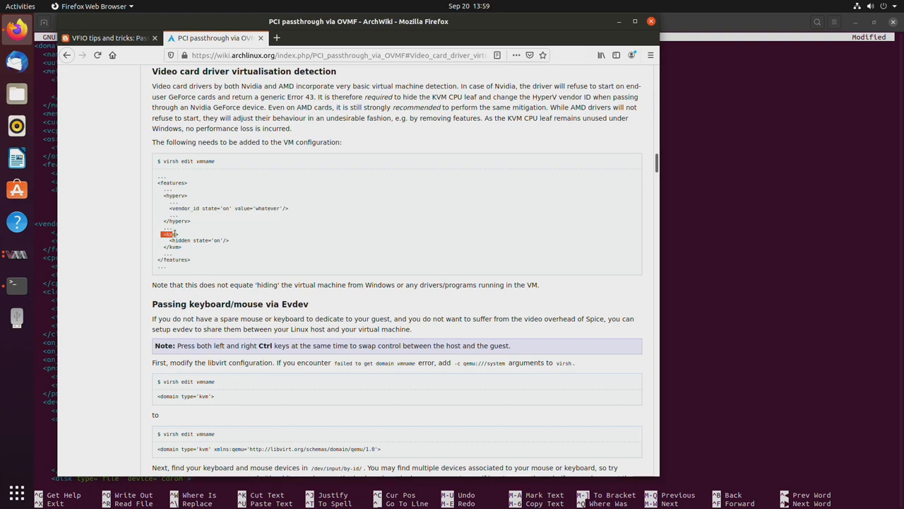
Paste the <kvm><hidden state='on'/></kvm> block into features and save the definition.
{"action": "right_click", "coordinate": [169, 236]}
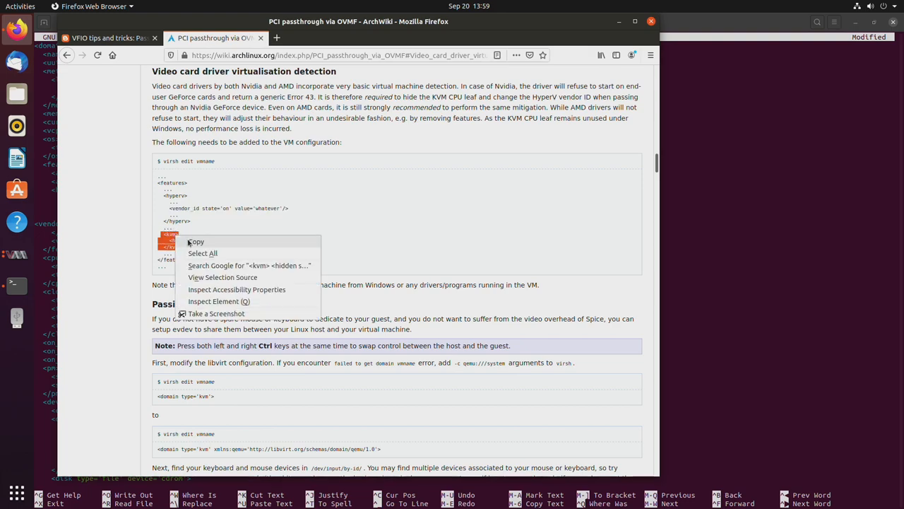
{"action": "left_click", "coordinate": [196, 241]}
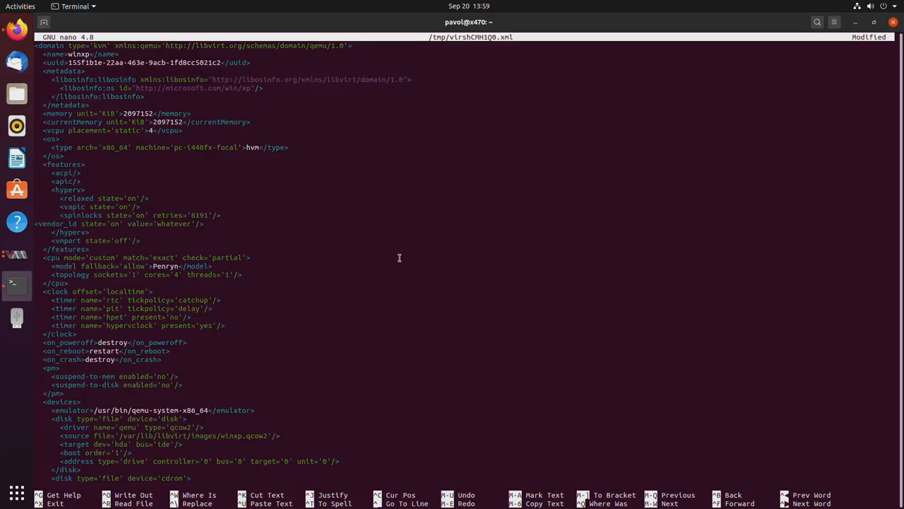
{"action": "right_click", "coordinate": [37, 240]}
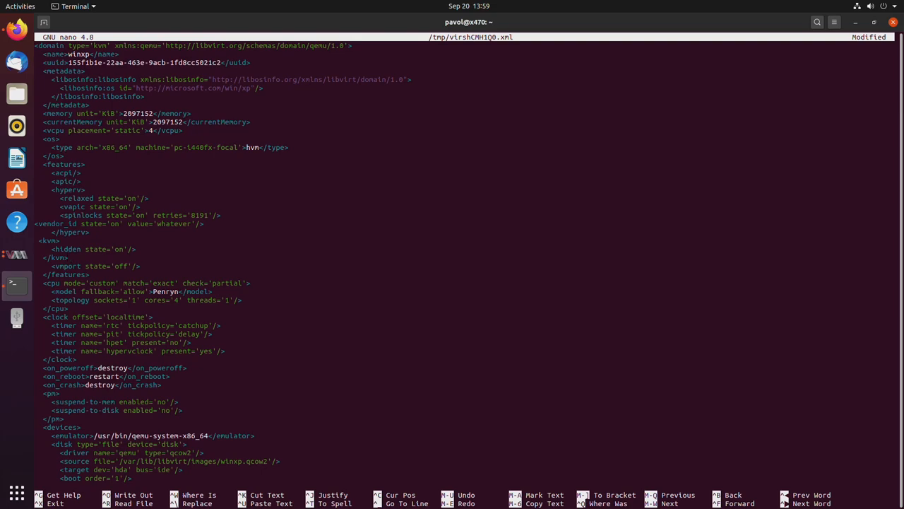
{"action": "key", "text": "ctrl+o"}
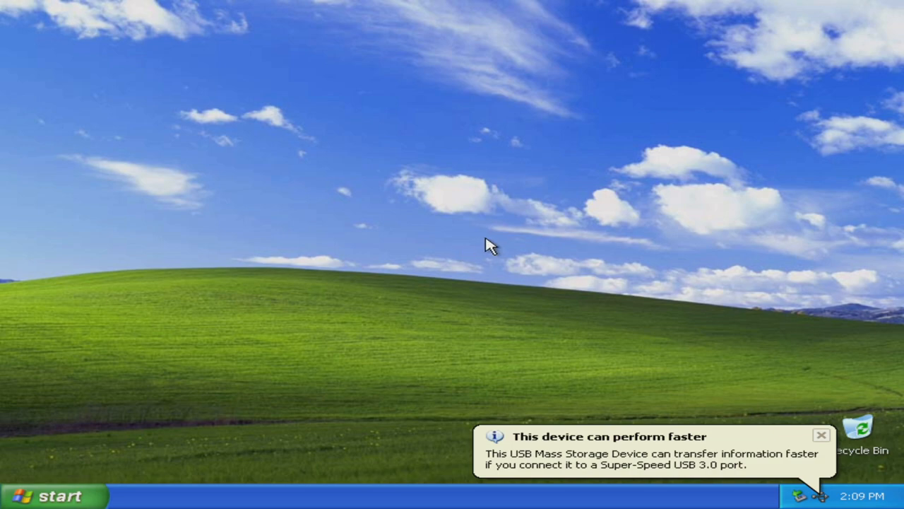
Run 980xp_driver from USB DISK (E:)\Drivers, accepting the license and choosing express install.
{"action": "left_click", "coordinate": [56, 495]}
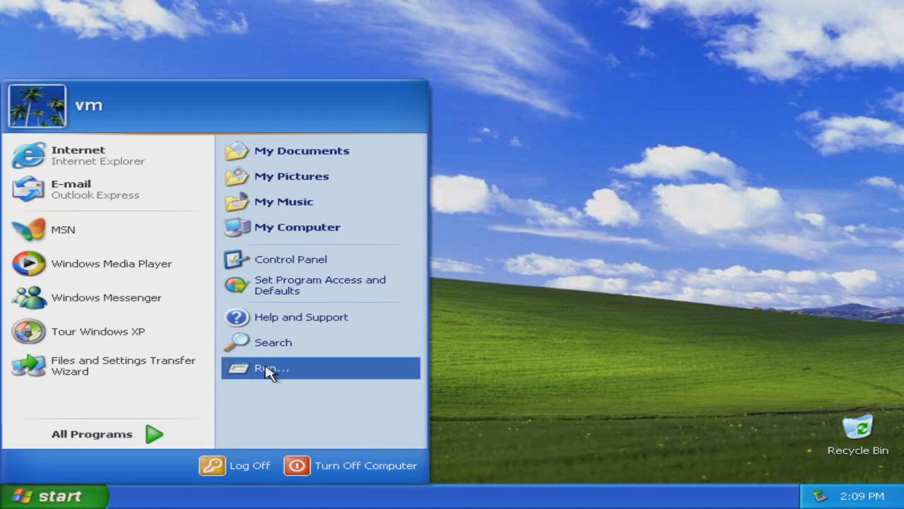
{"action": "left_click", "coordinate": [296, 227]}
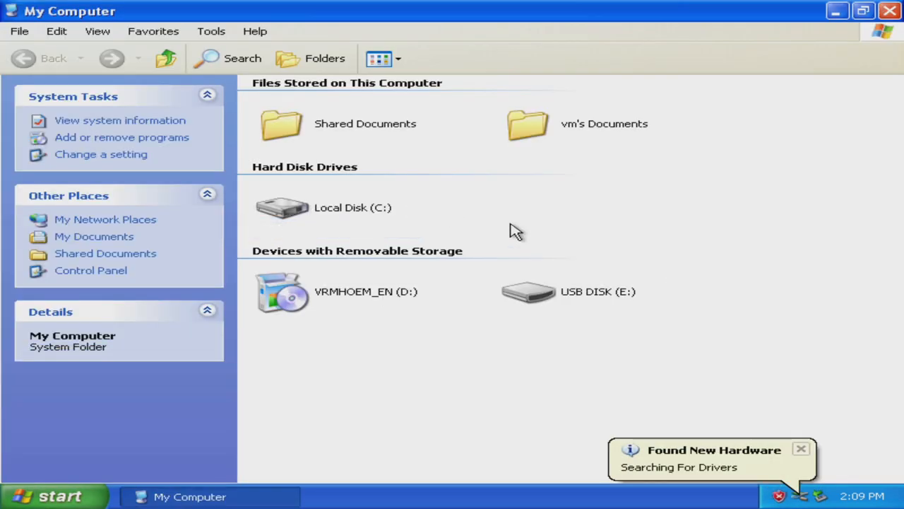
{"action": "double_click", "coordinate": [519, 291]}
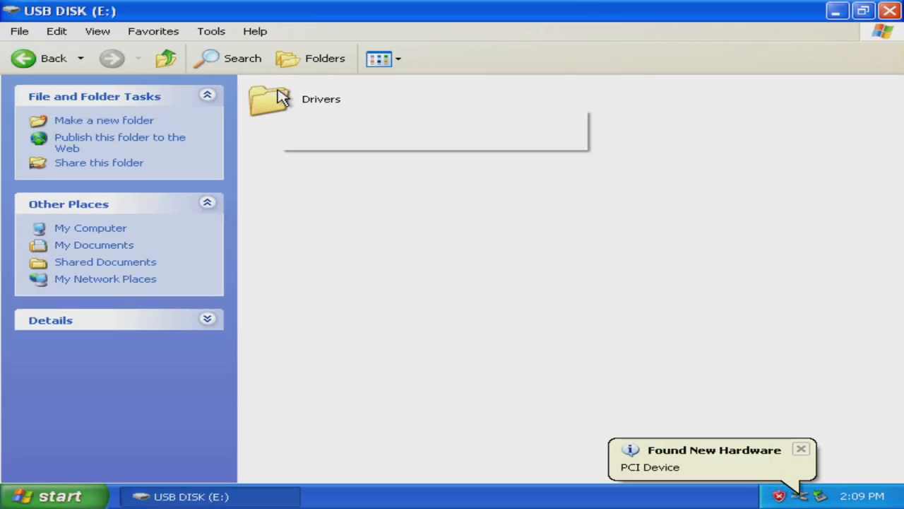
{"action": "double_click", "coordinate": [271, 99]}
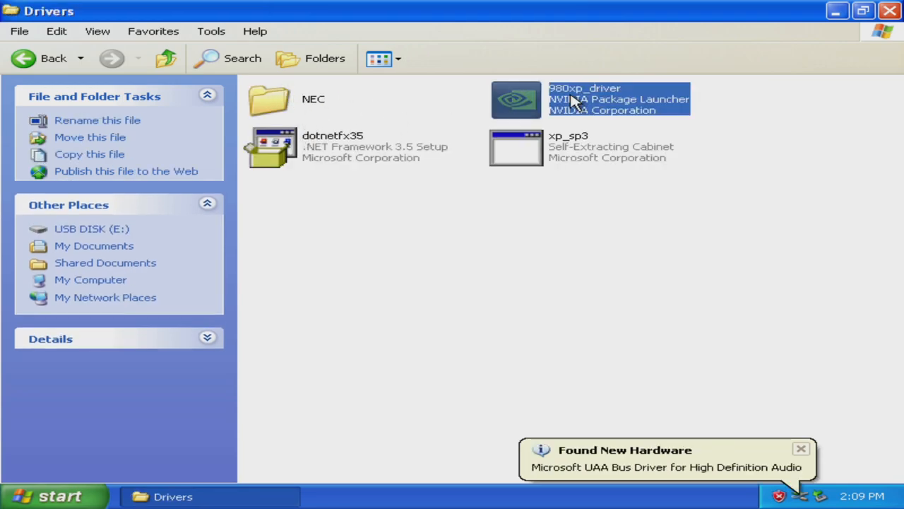
{"action": "double_click", "coordinate": [583, 98]}
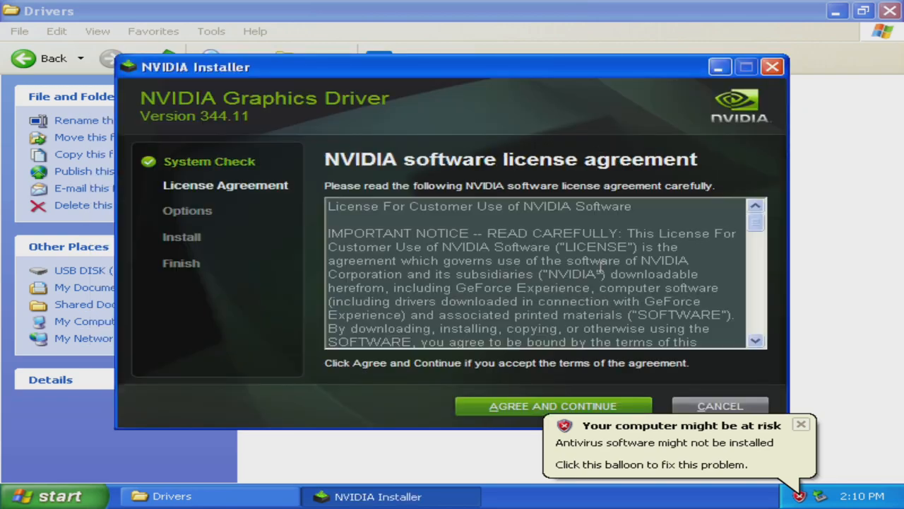
{"action": "left_click", "coordinate": [557, 405]}
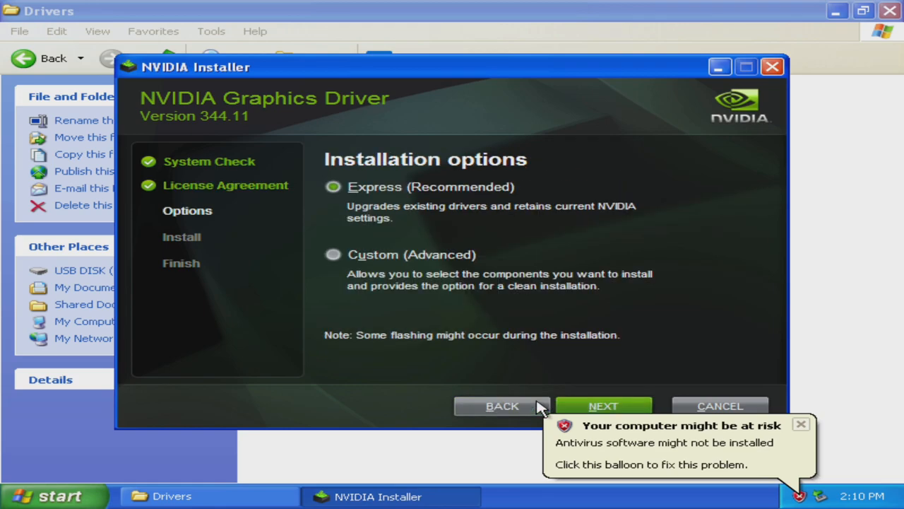
{"action": "left_click", "coordinate": [607, 405]}
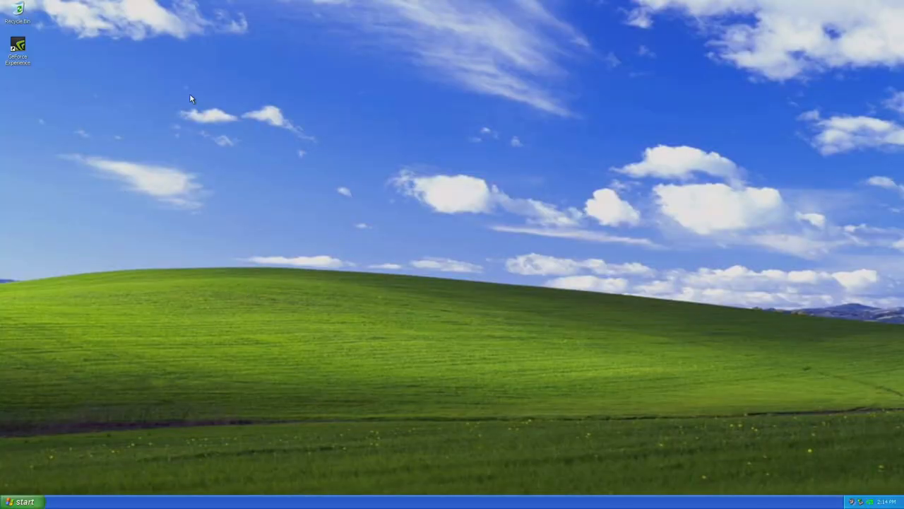
{"action": "mouse_move", "coordinate": [432, 286]}
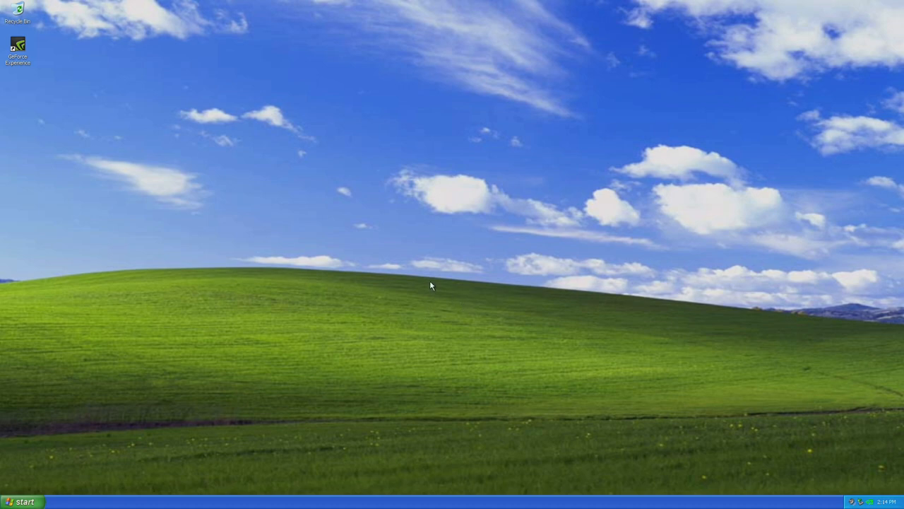
{"action": "mouse_move", "coordinate": [862, 499]}
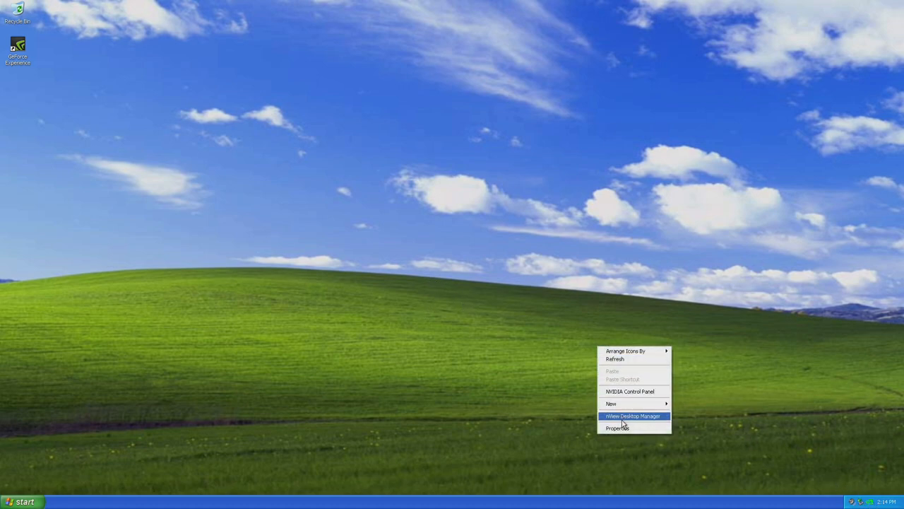
Open Device Manager through Control Panel, System, Hardware tab.
{"action": "left_click", "coordinate": [24, 498]}
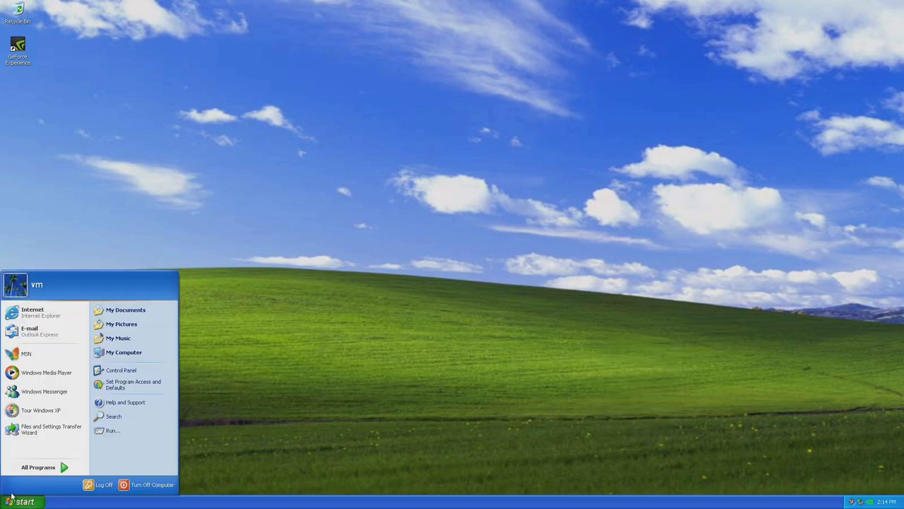
{"action": "left_click", "coordinate": [120, 369]}
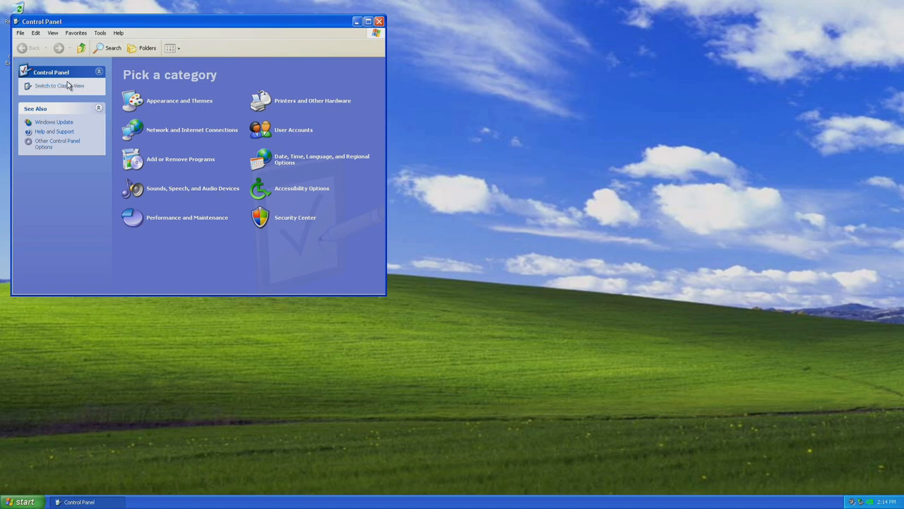
{"action": "double_click", "coordinate": [488, 236]}
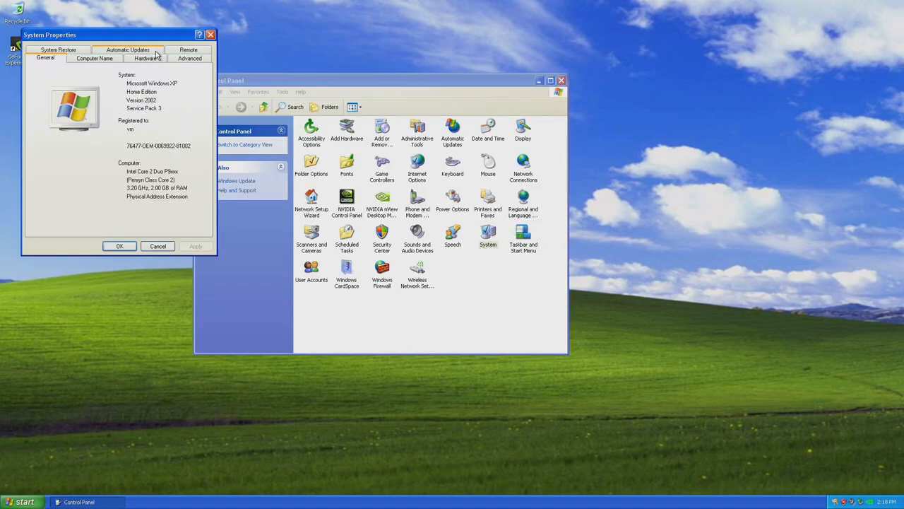
{"action": "left_click", "coordinate": [142, 64]}
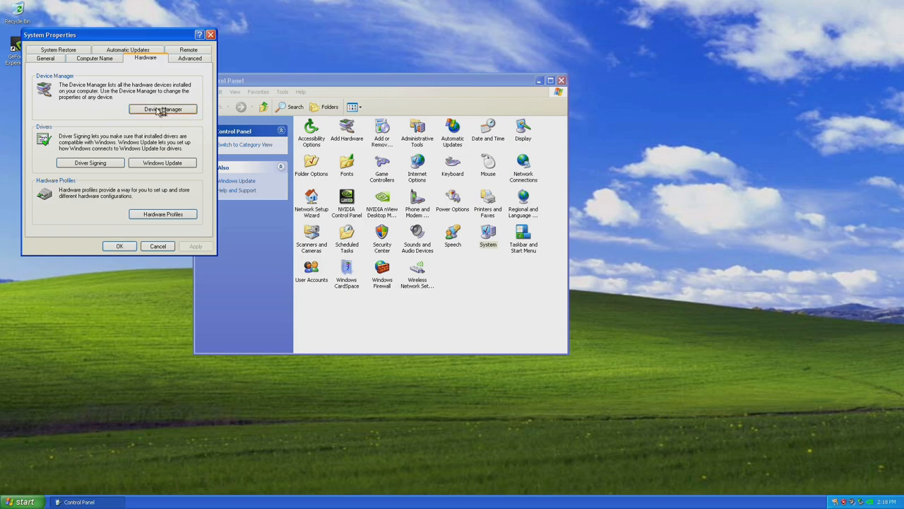
{"action": "left_click", "coordinate": [163, 109]}
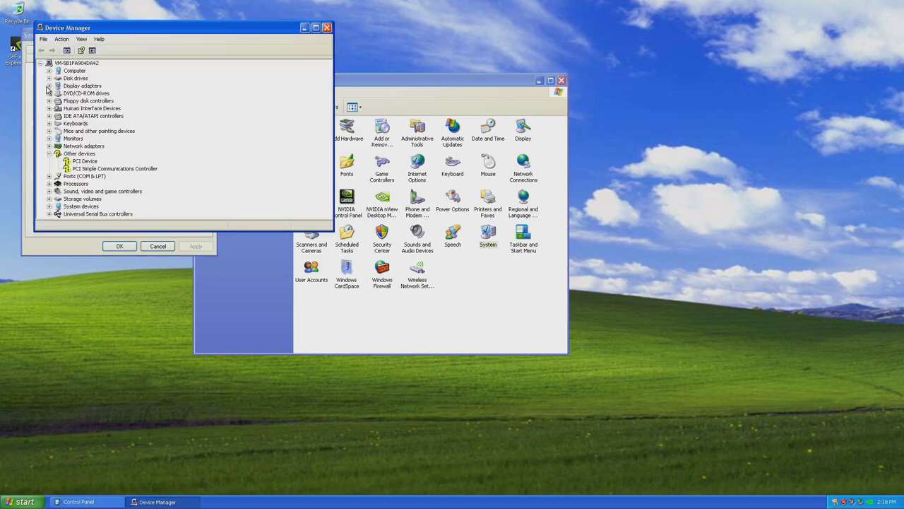
Expand Display adapters, Disk drives and Network adapters, then close Device Manager and System Properties.
{"action": "left_click", "coordinate": [49, 86]}
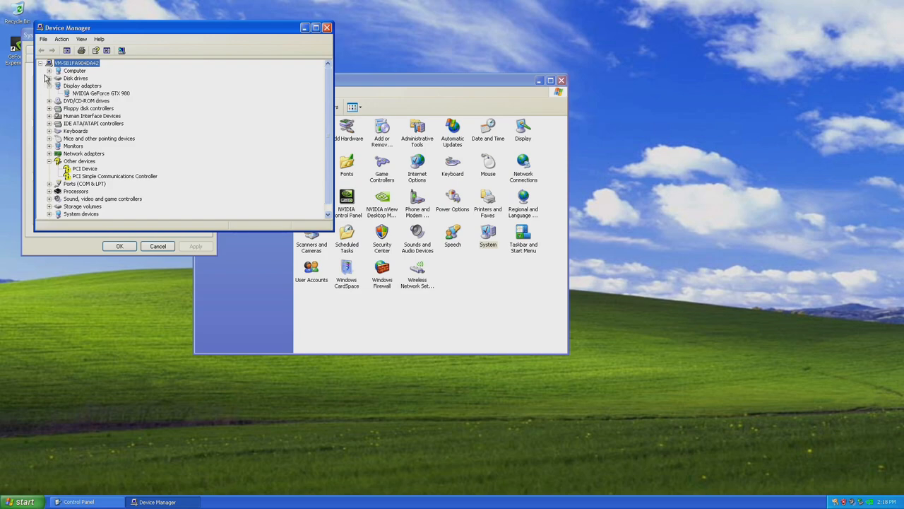
{"action": "left_click", "coordinate": [49, 78]}
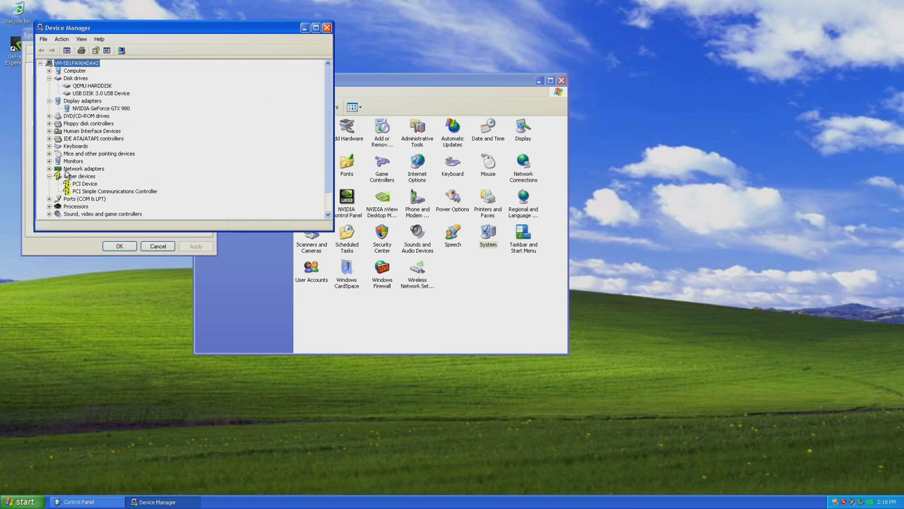
{"action": "left_click", "coordinate": [49, 169]}
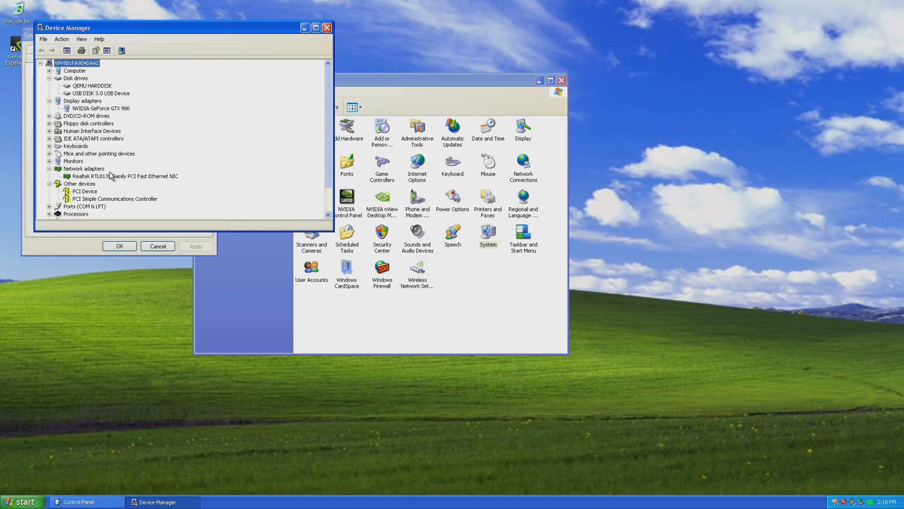
{"action": "left_click", "coordinate": [113, 176]}
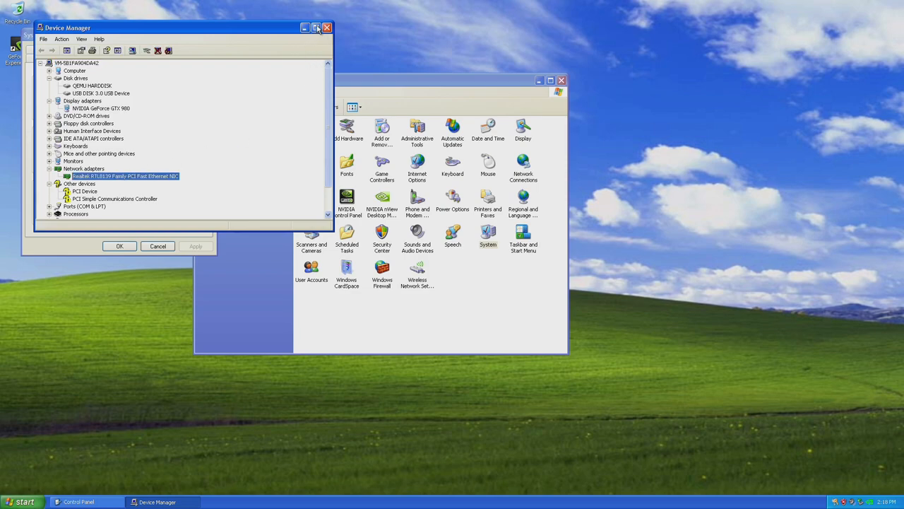
{"action": "mouse_move", "coordinate": [328, 27]}
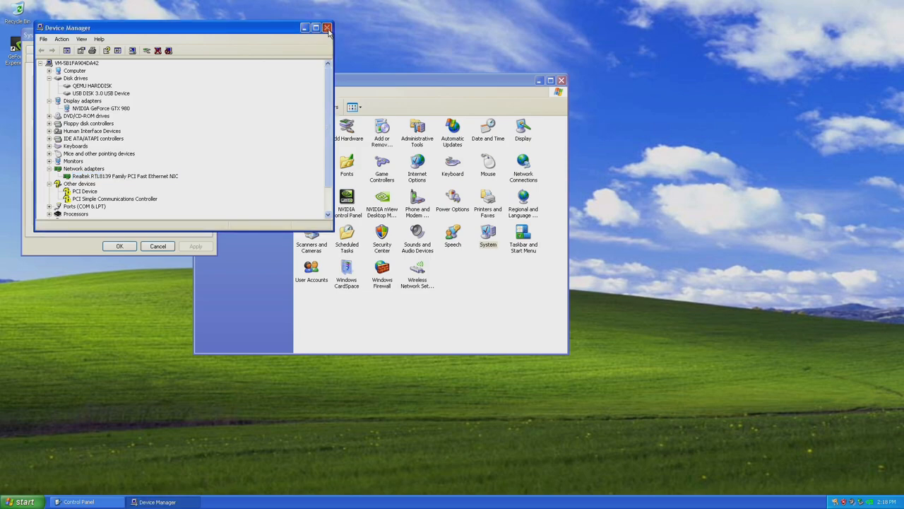
{"action": "left_click", "coordinate": [326, 26]}
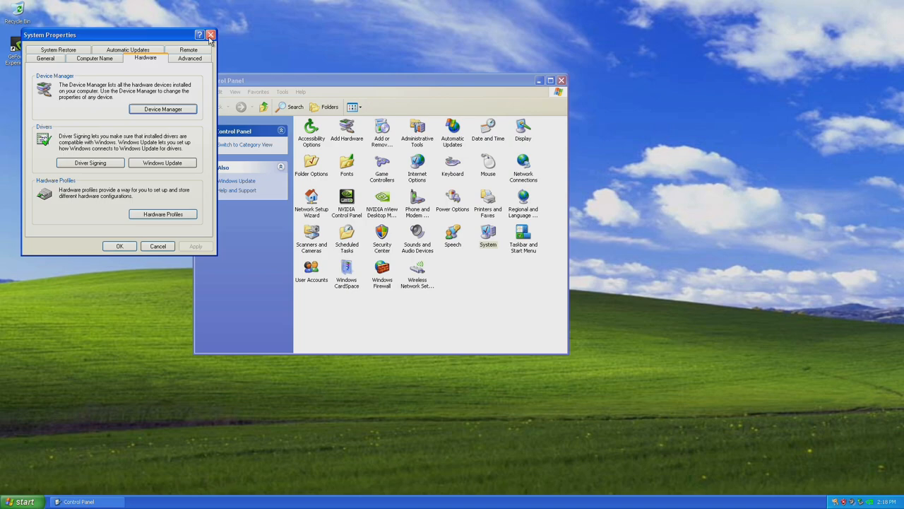
{"action": "left_click", "coordinate": [213, 35]}
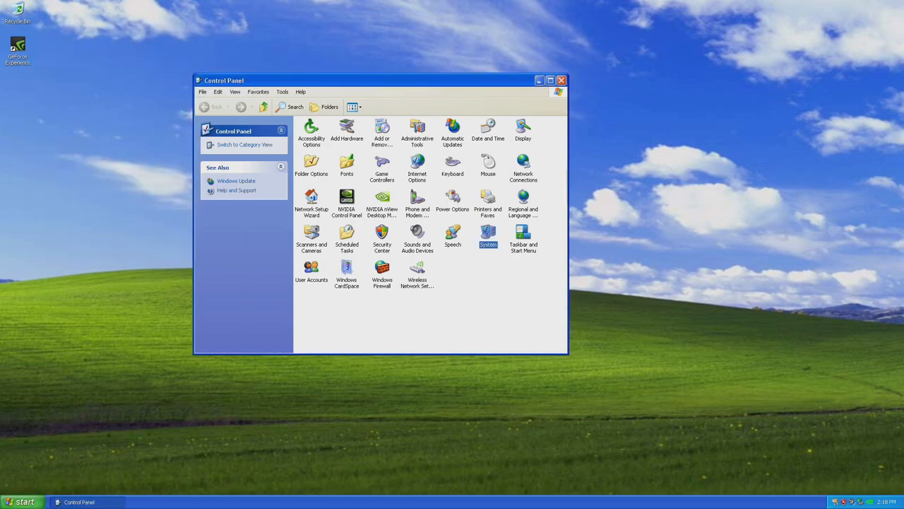
{"action": "left_click", "coordinate": [21, 500]}
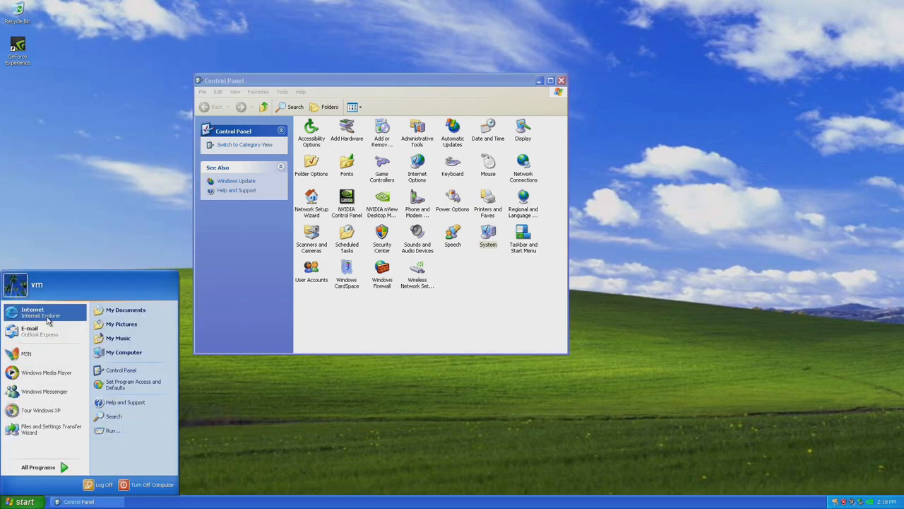
{"action": "left_click", "coordinate": [34, 311]}
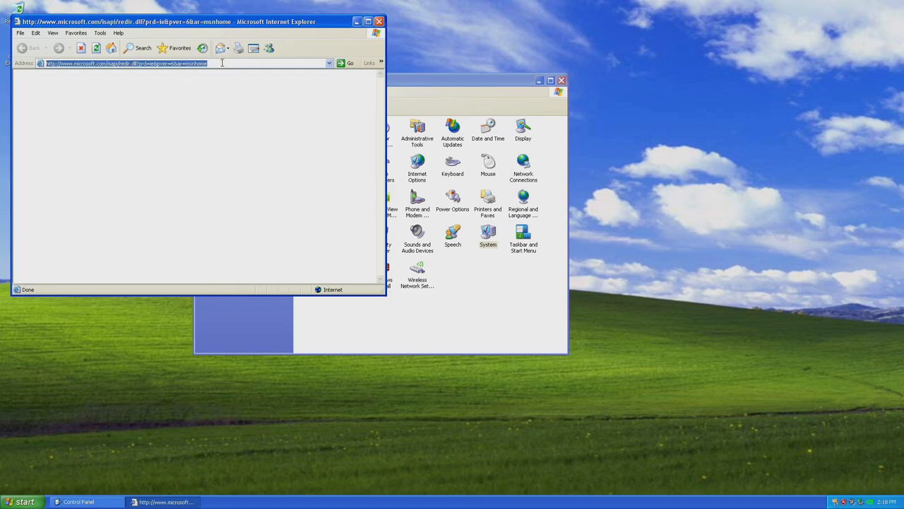
{"action": "type", "text": "google.com/"}
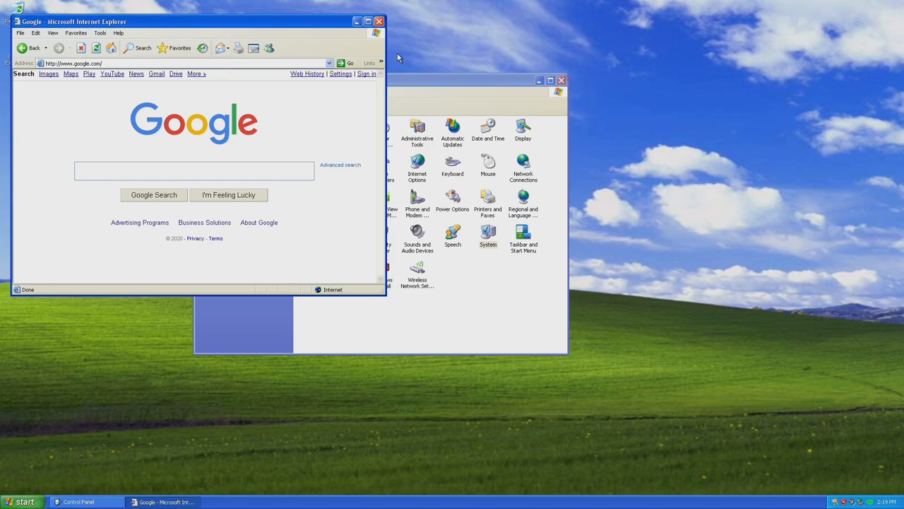
{"action": "left_click", "coordinate": [383, 22]}
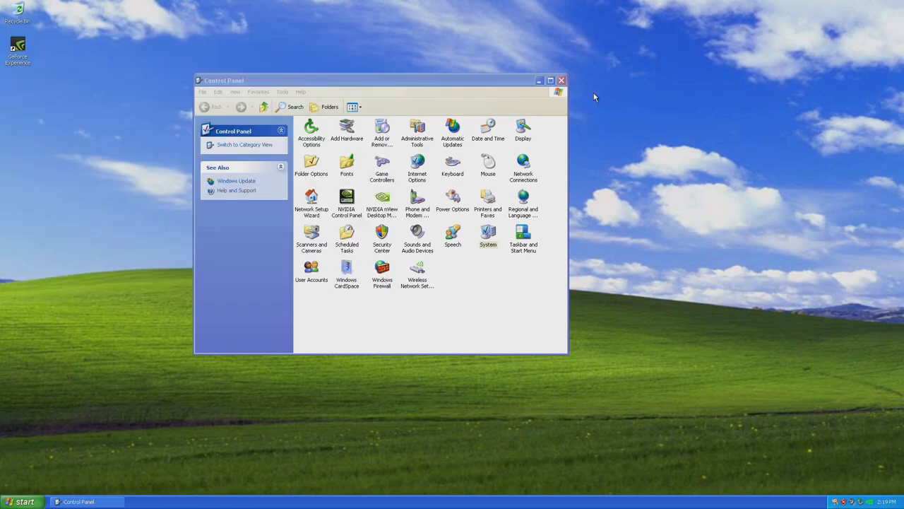